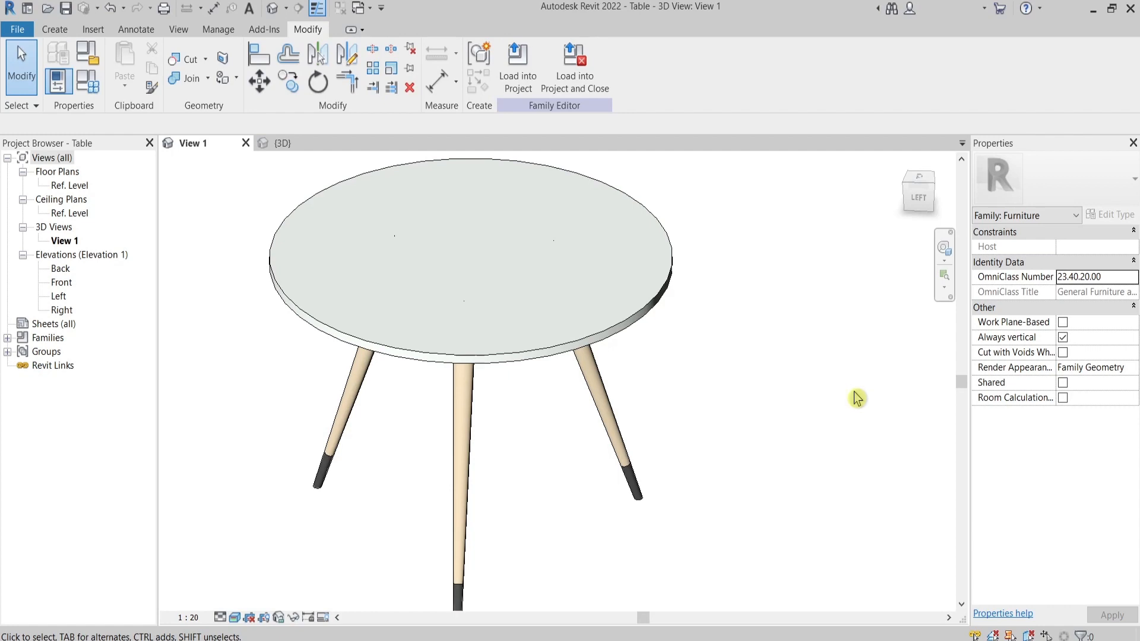
pyautogui.moveTo(99, 106)
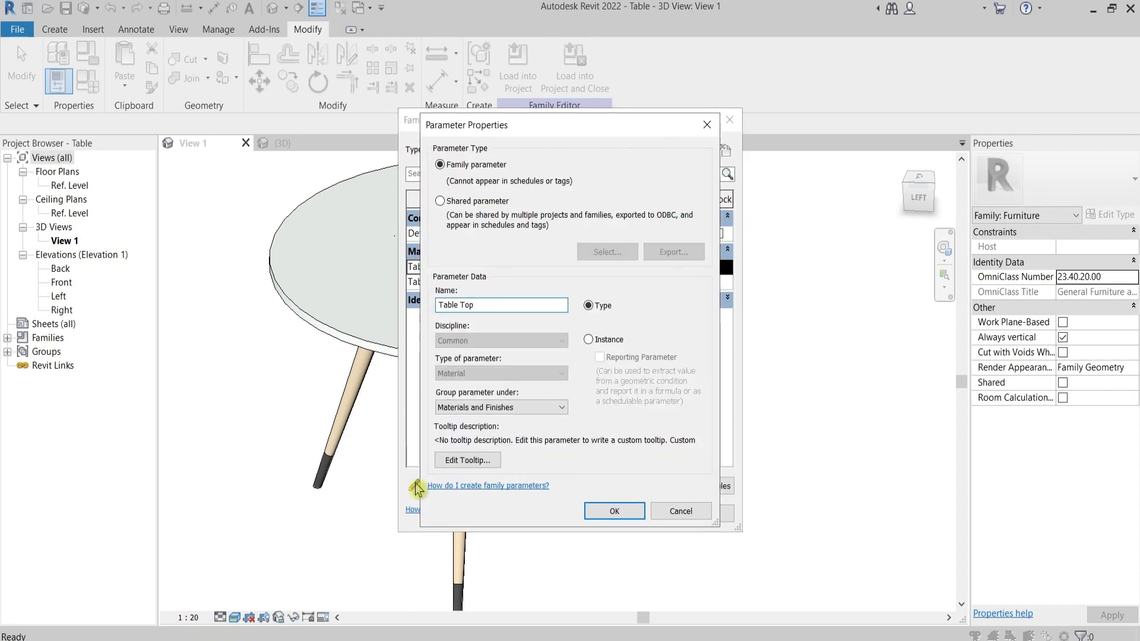
pyautogui.moveTo(501, 373)
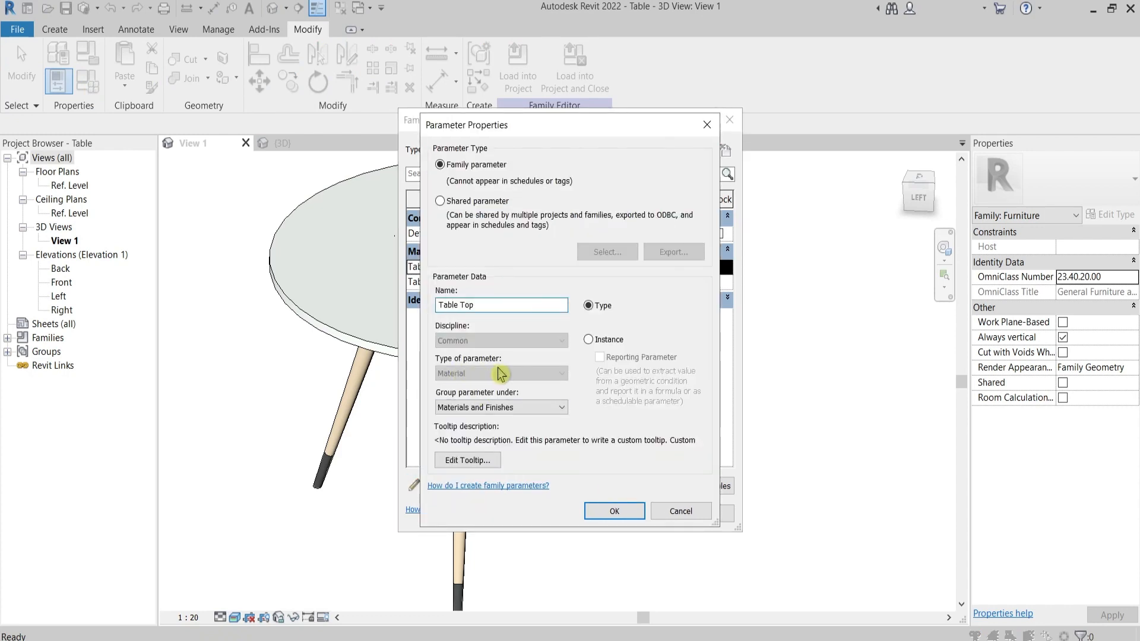
# Reopen the family's parameter list showing Table Top and Table legs - Steel
pyautogui.click(613, 510)
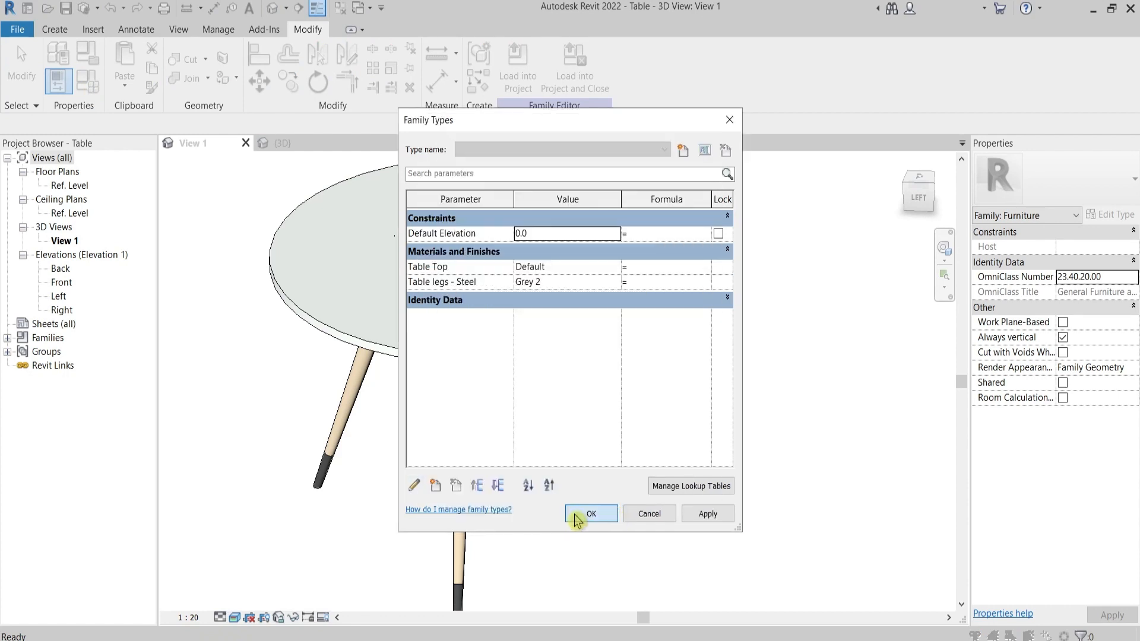
pyautogui.click(592, 513)
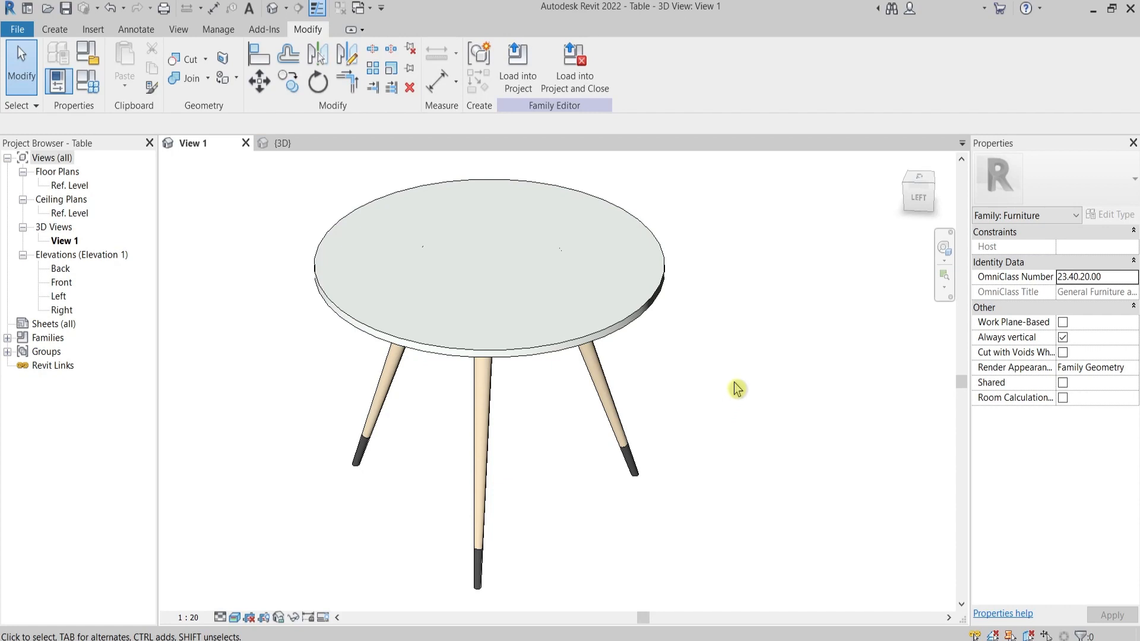
pyautogui.moveTo(85, 87)
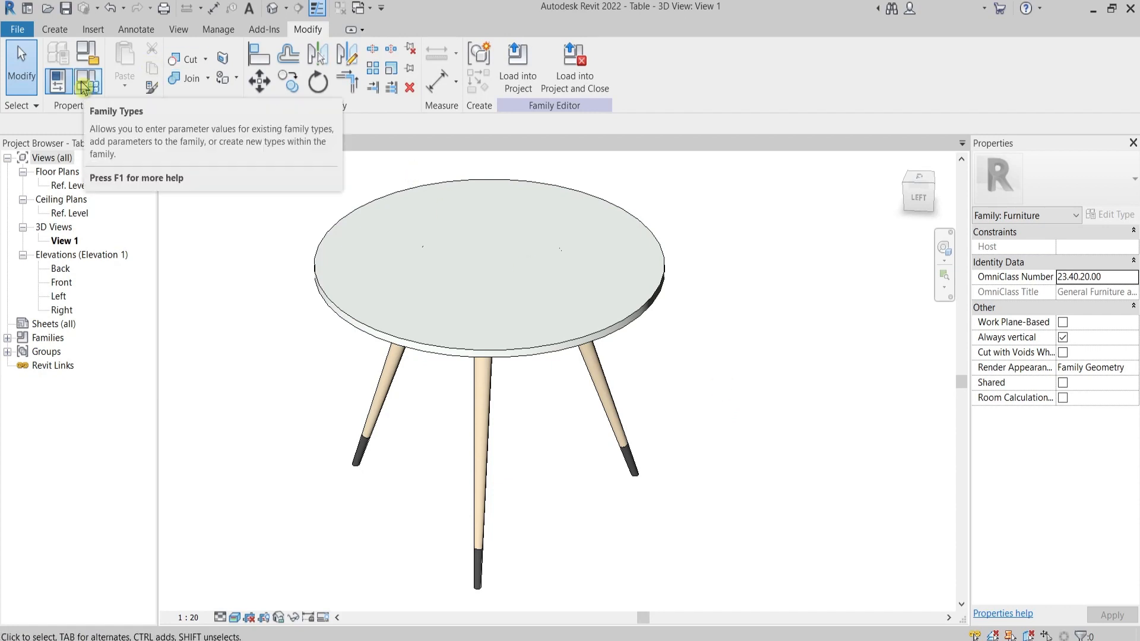
pyautogui.click(86, 76)
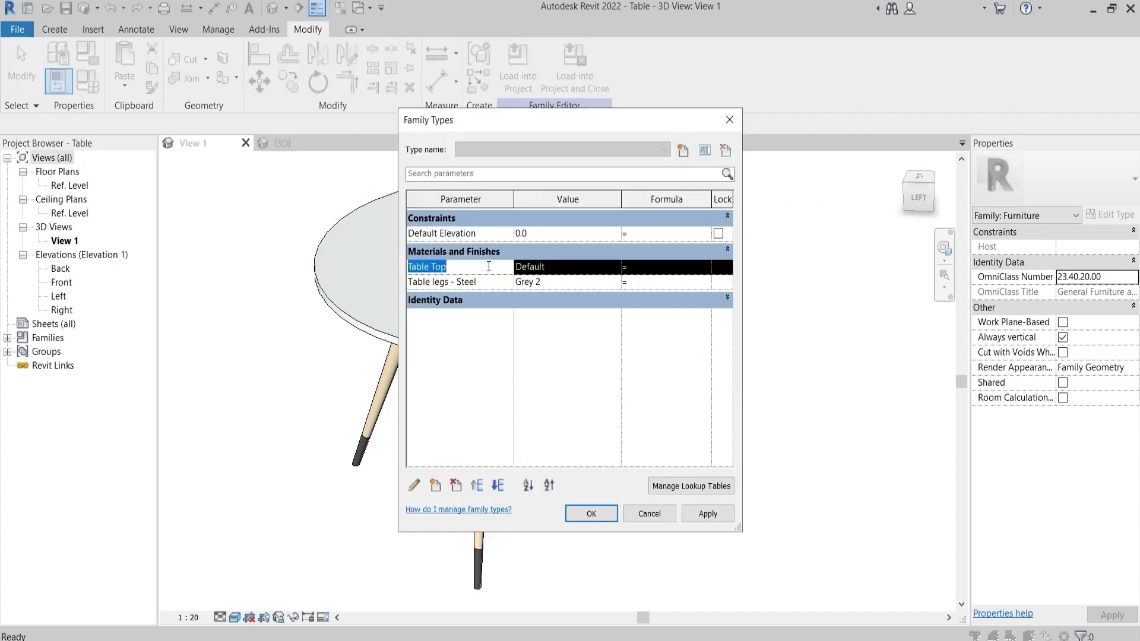
pyautogui.moveTo(415, 494)
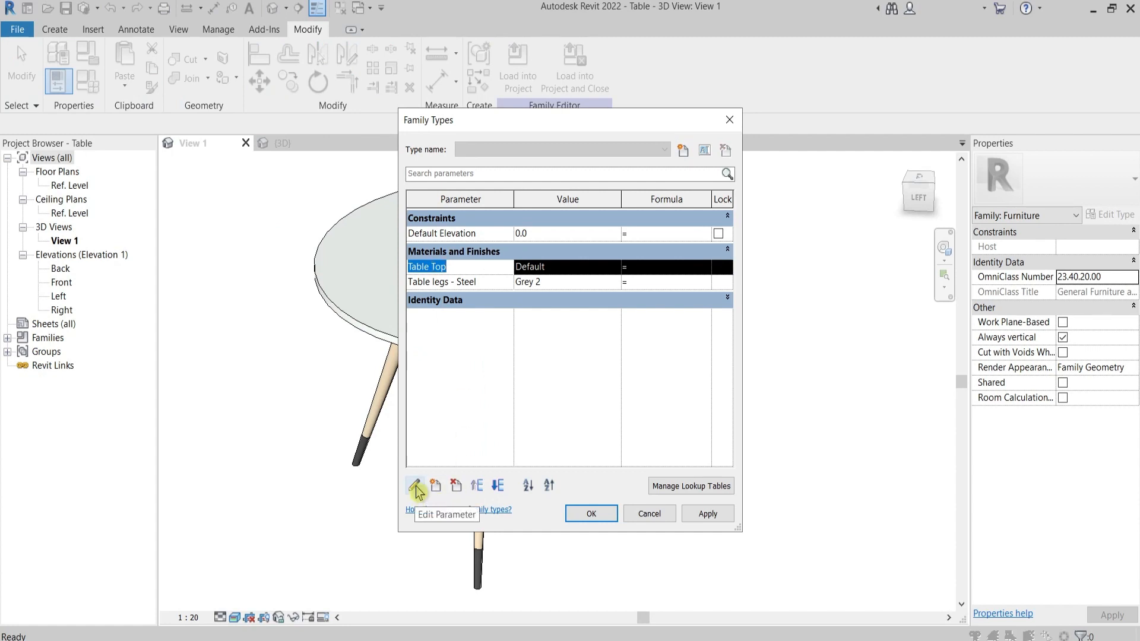
# Check that Table Top and Table legs - Steel are both Type material parameters, leaving them unchanged
pyautogui.click(414, 485)
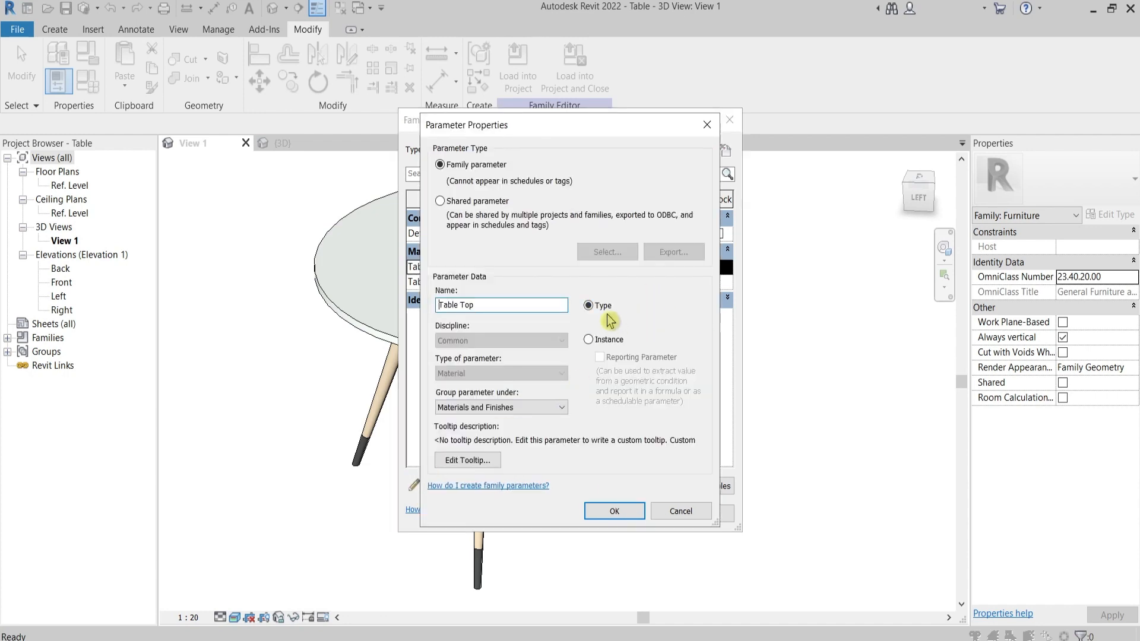
pyautogui.moveTo(650, 312)
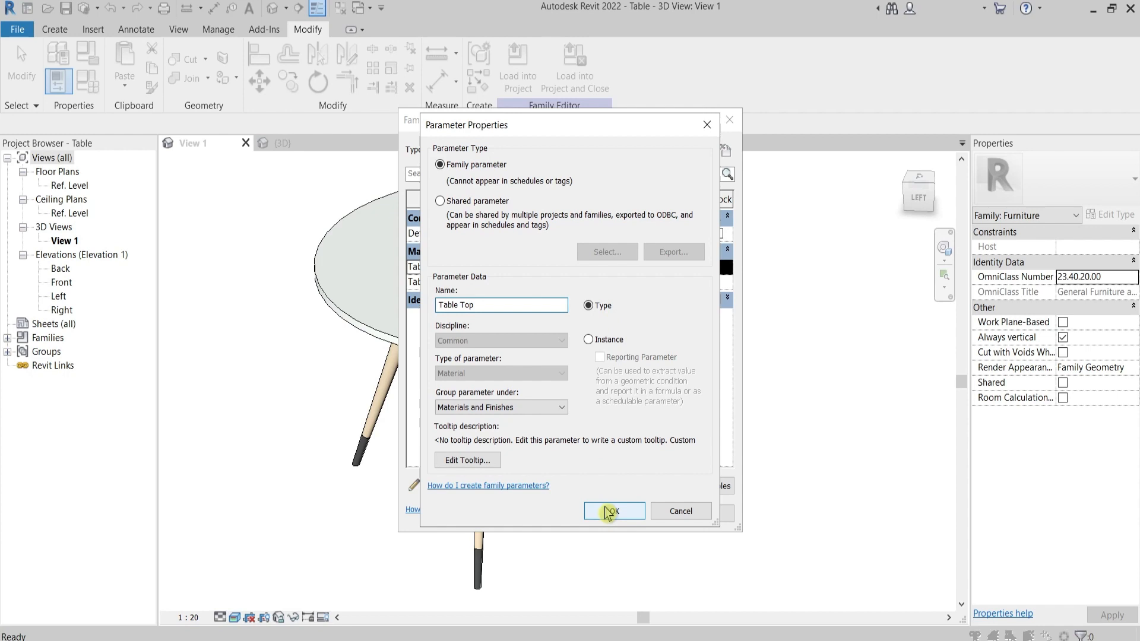
pyautogui.click(614, 510)
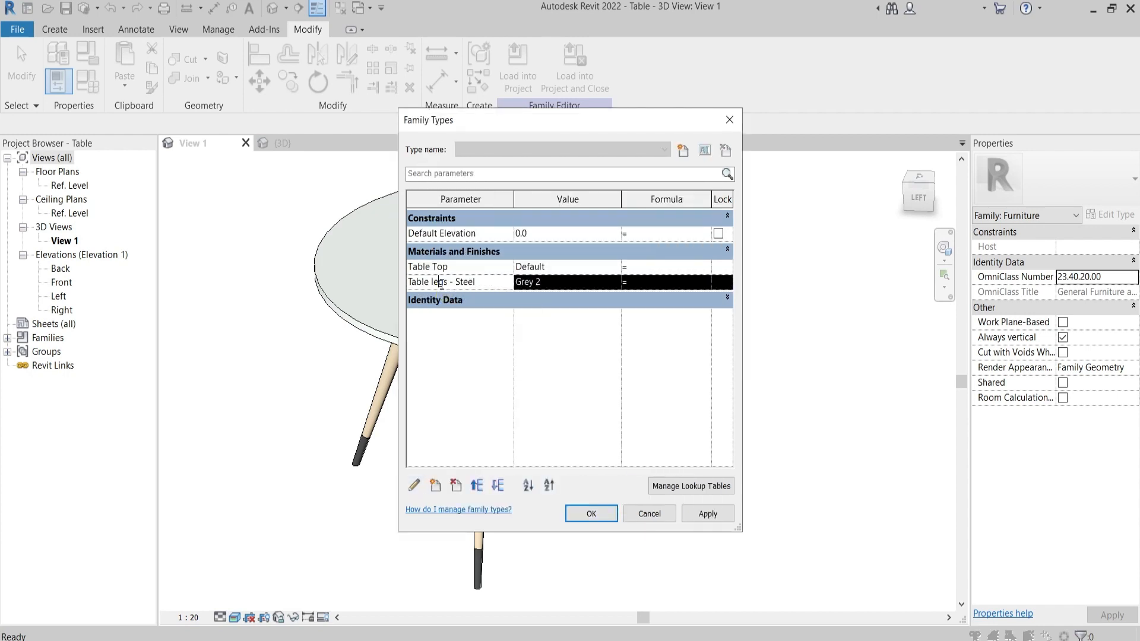
pyautogui.moveTo(415, 489)
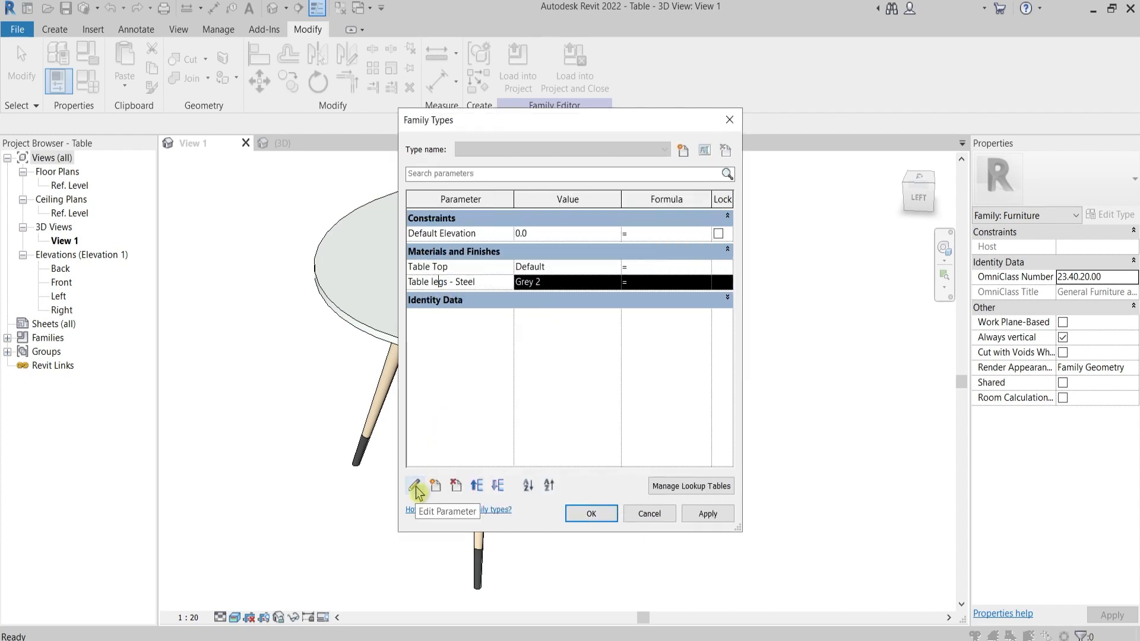
pyautogui.click(416, 485)
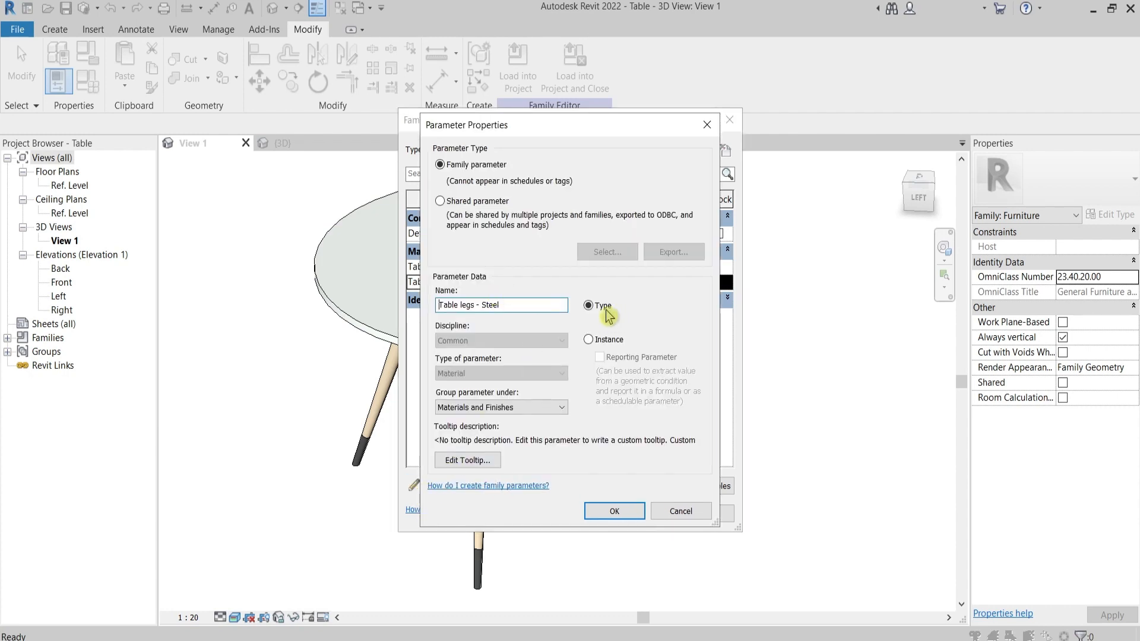
pyautogui.click(614, 510)
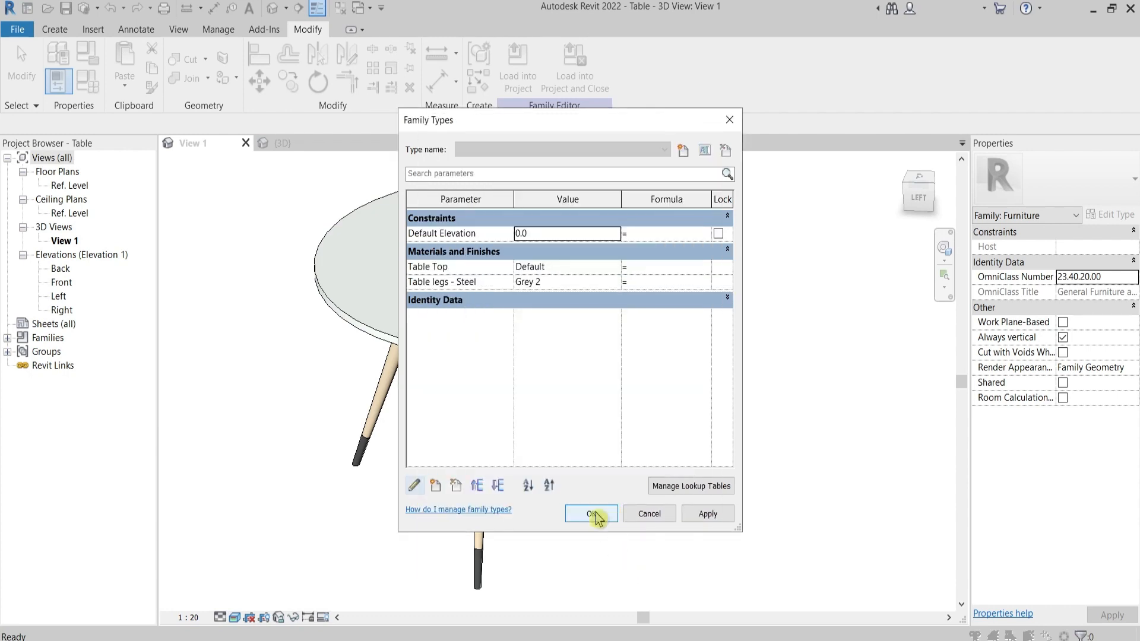
# Load the table family into Project3, where three tables appear in the 3D view
pyautogui.click(591, 513)
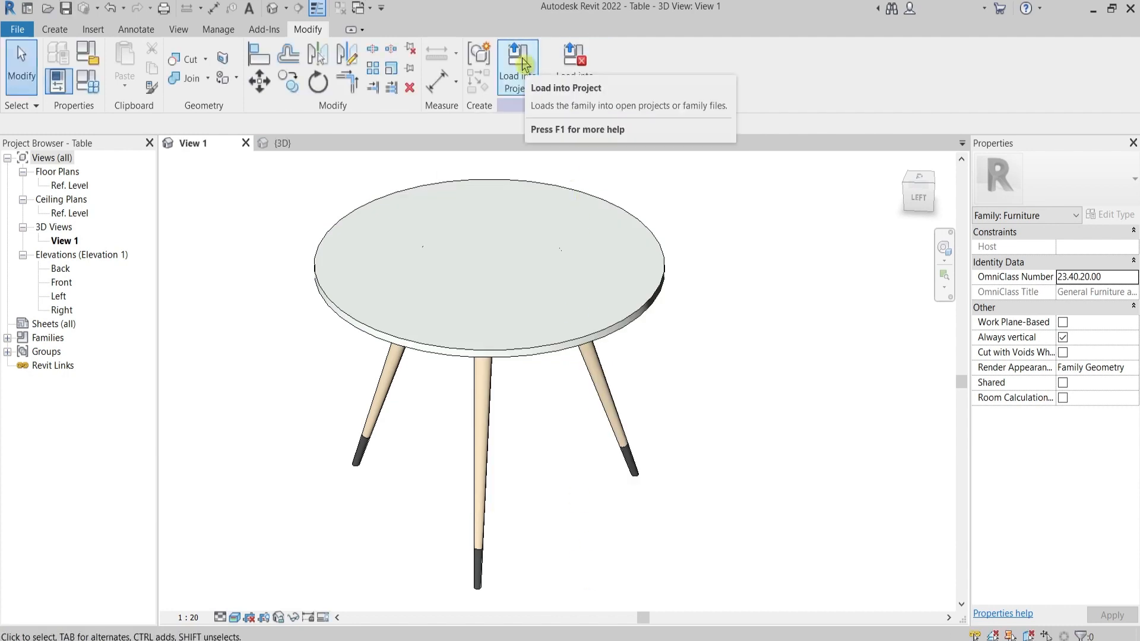
pyautogui.click(516, 50)
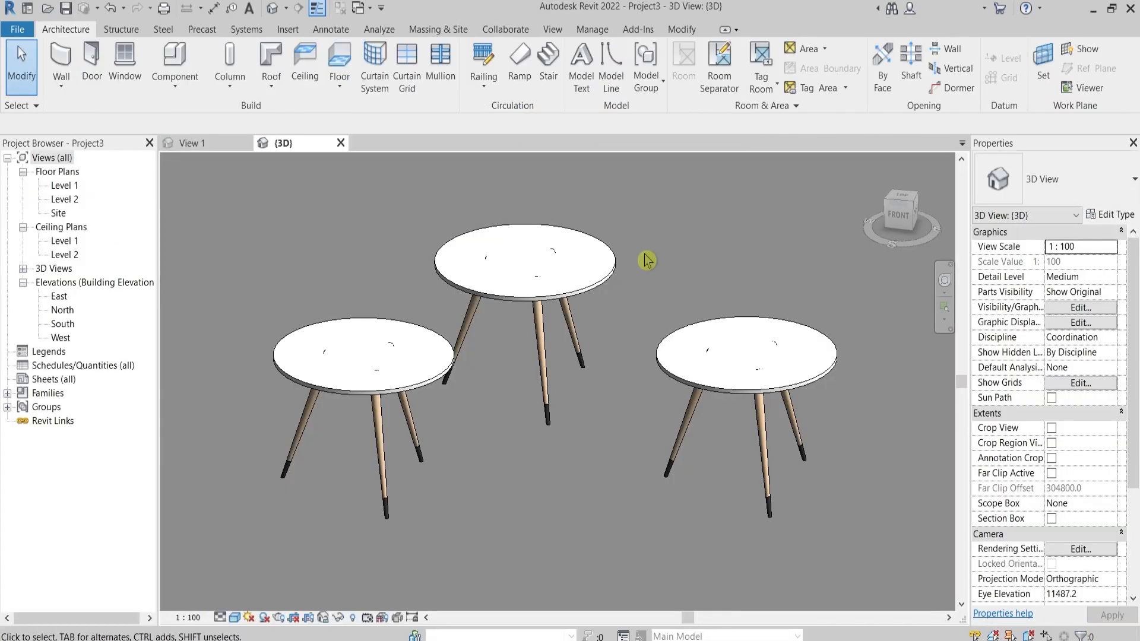
pyautogui.moveTo(647, 252)
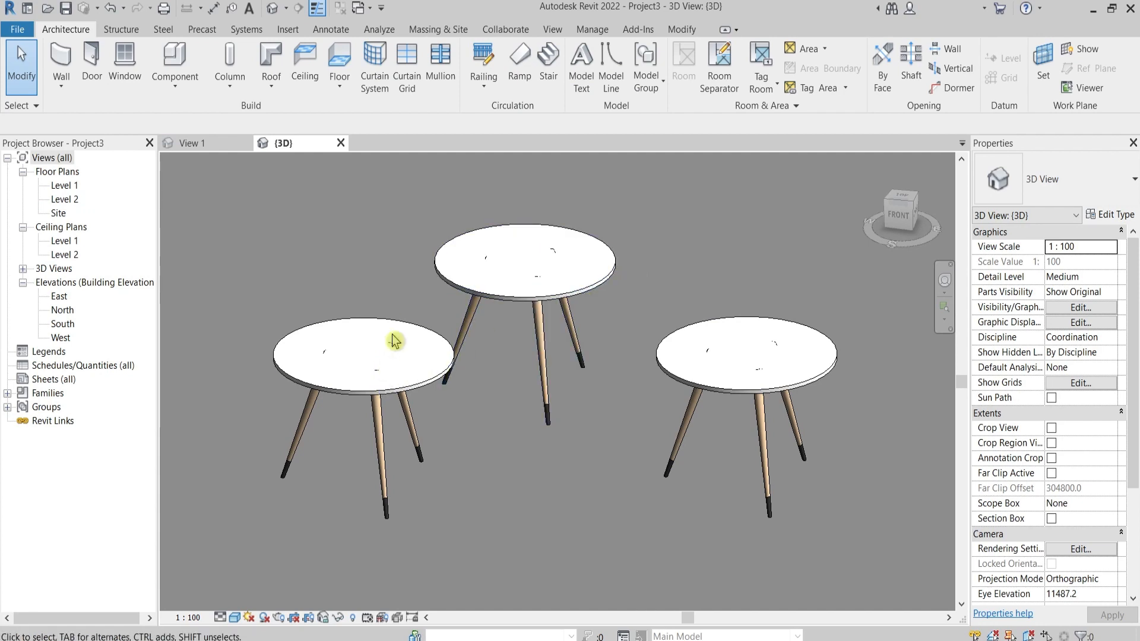
pyautogui.moveTo(413, 443)
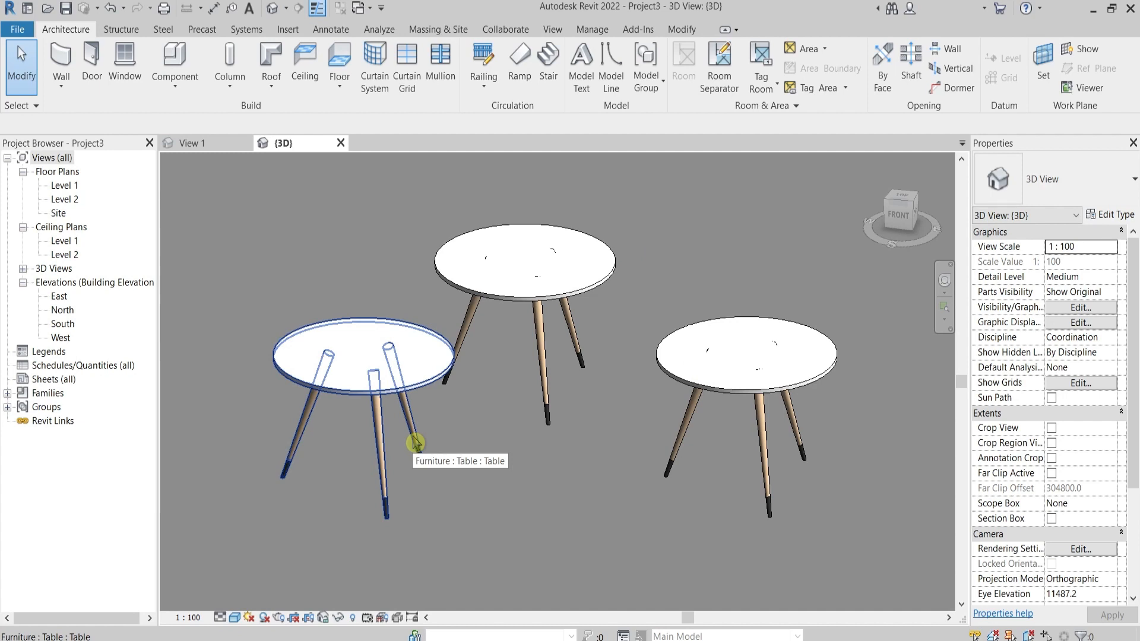
# Set the Table type's Table Top material to Default Mass Roof so all tabletops turn blue
pyautogui.click(415, 444)
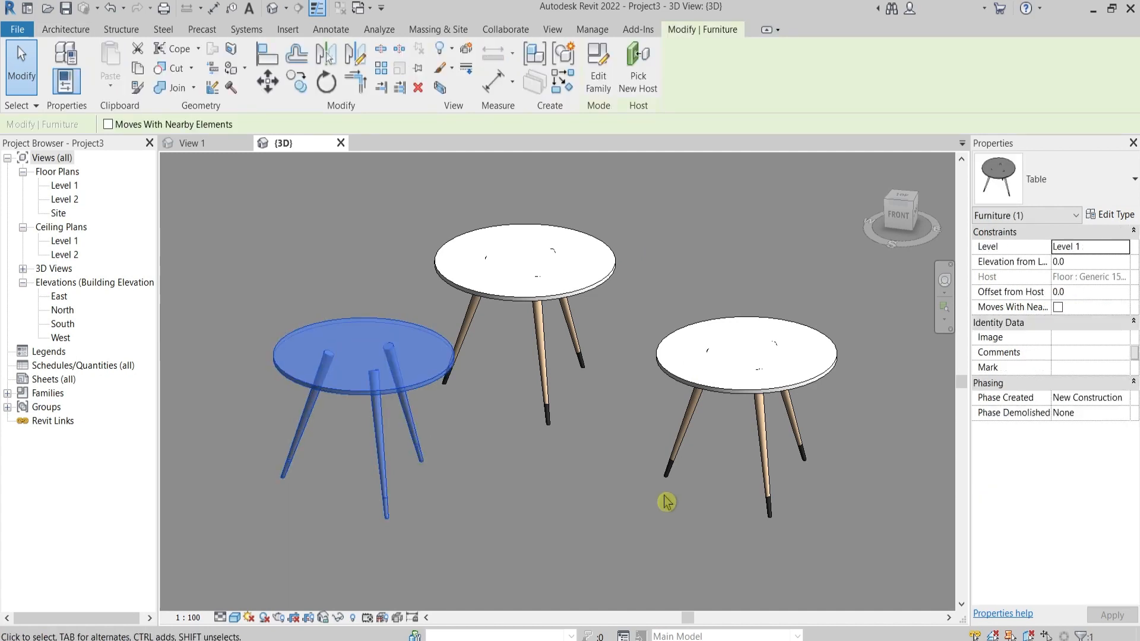
pyautogui.moveTo(1057, 178)
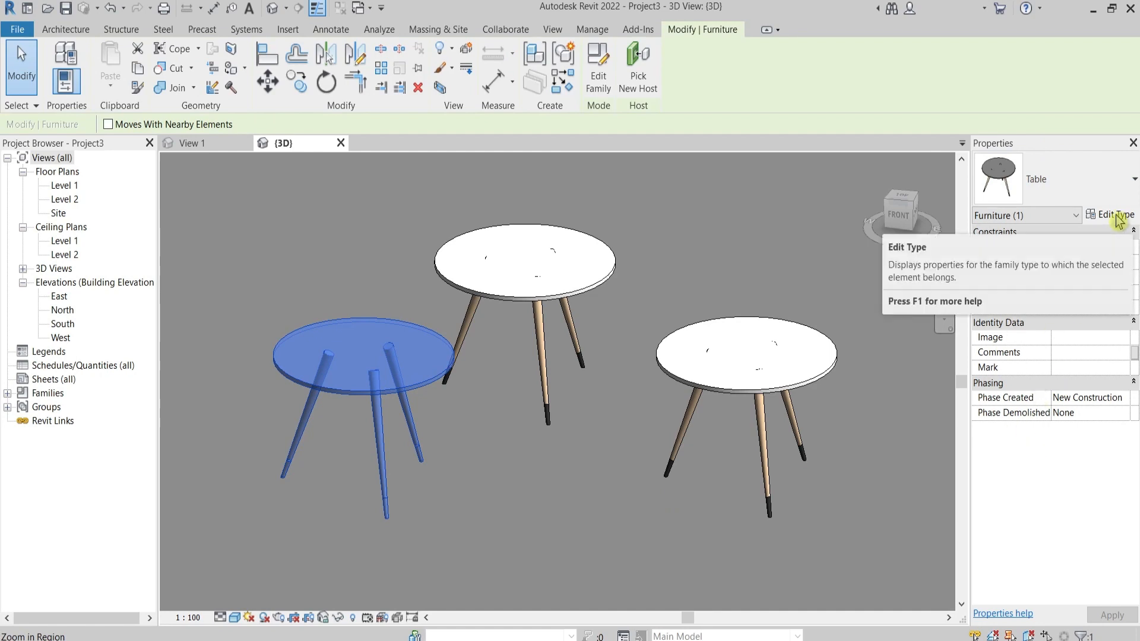
pyautogui.click(1110, 213)
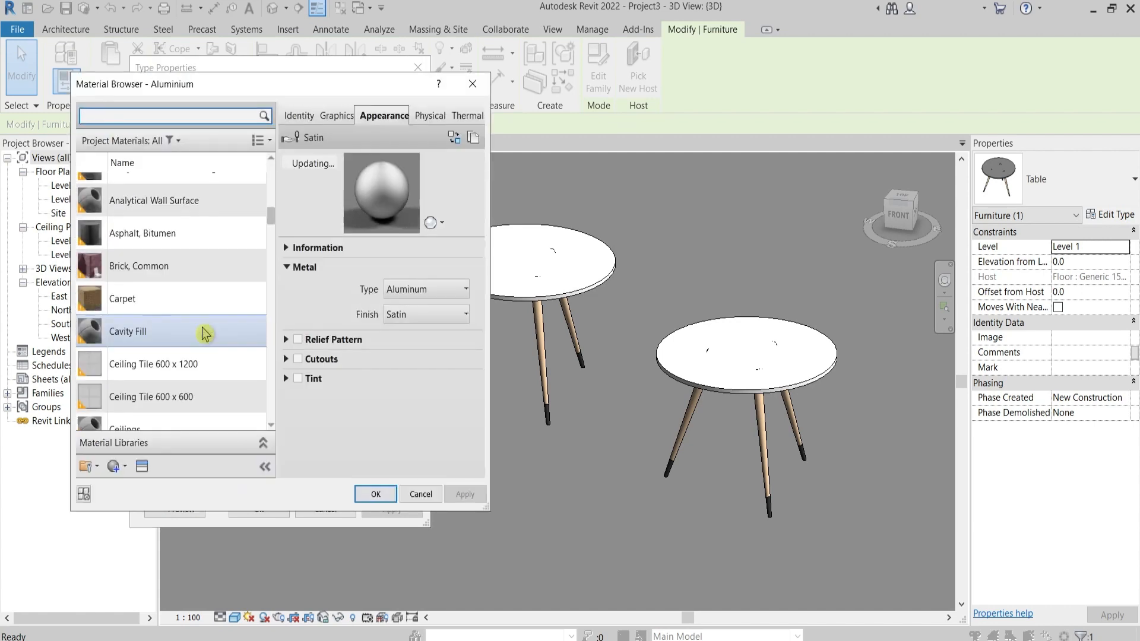
pyautogui.click(146, 310)
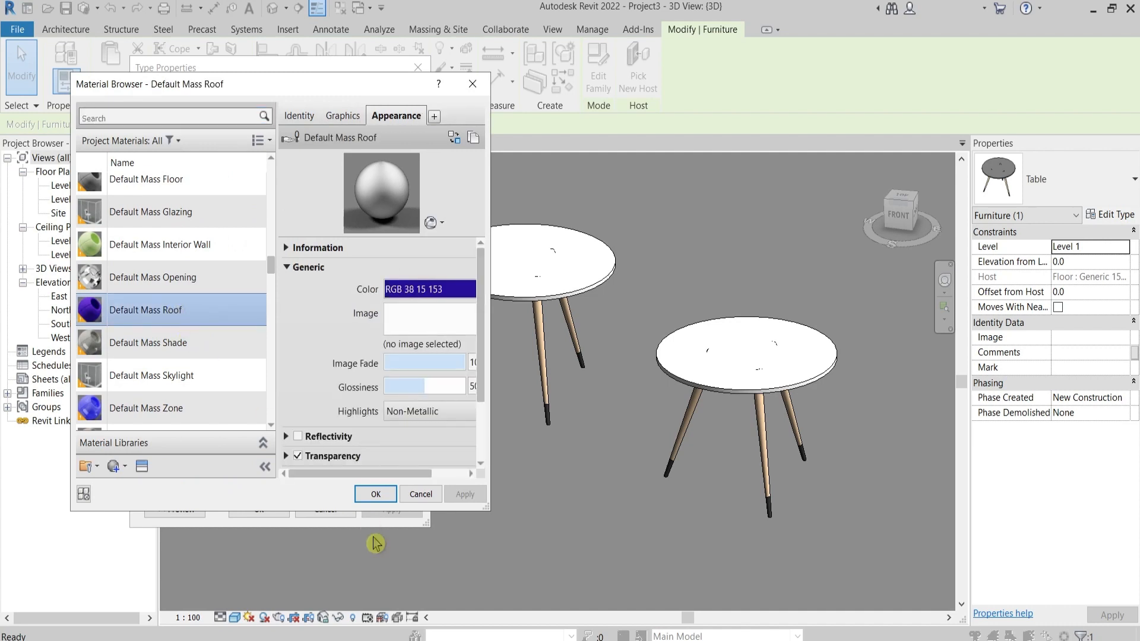
pyautogui.click(375, 494)
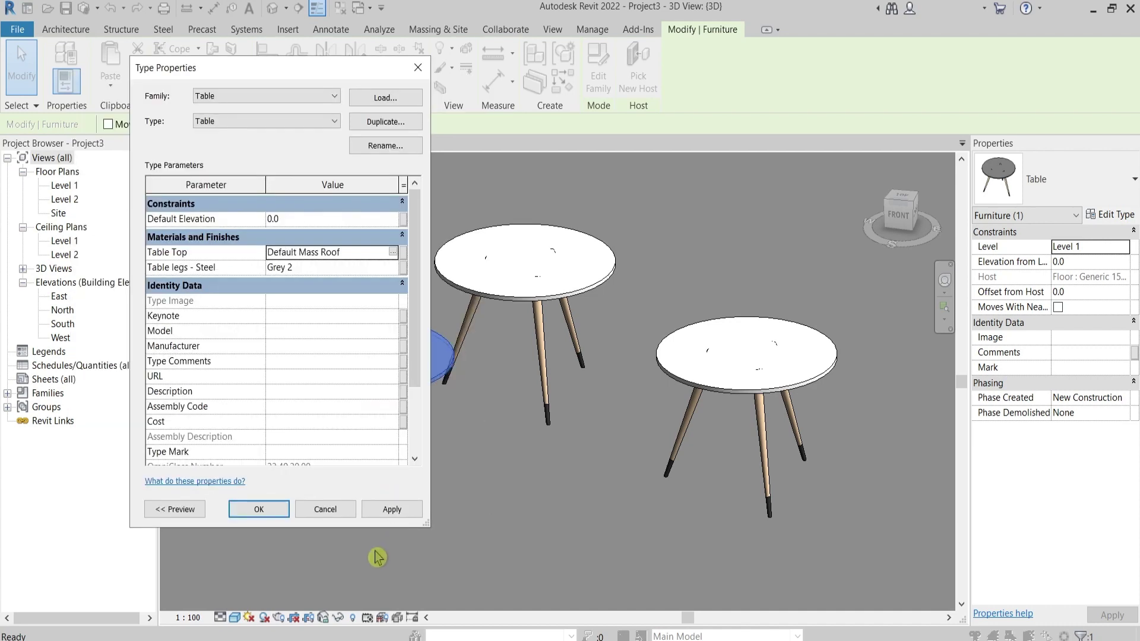
pyautogui.click(392, 510)
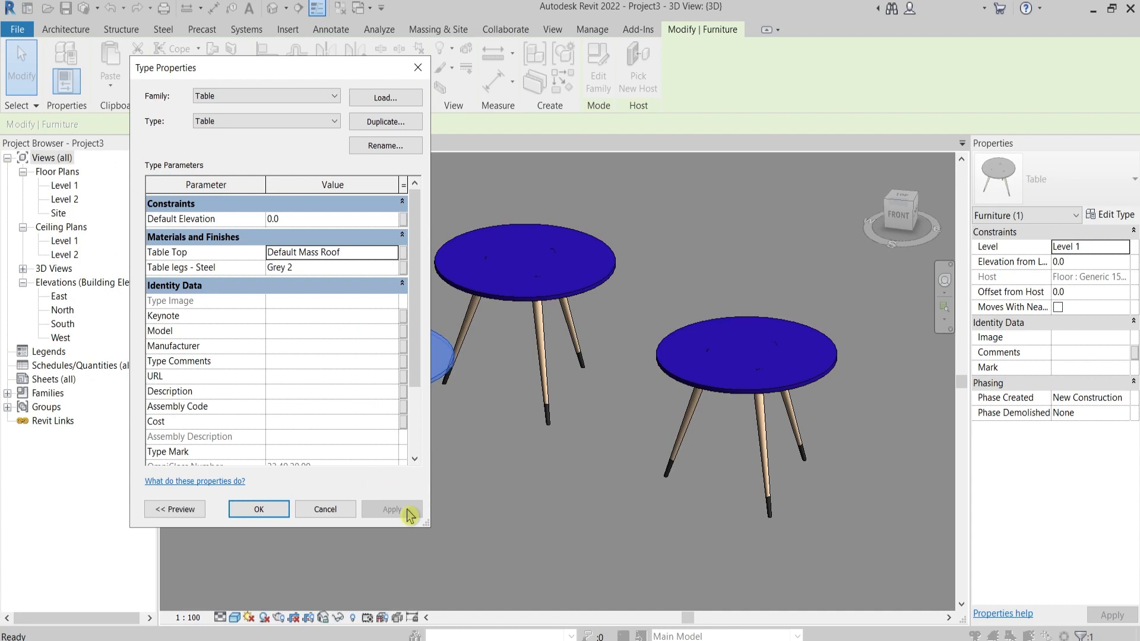
# Close Type Properties, leaving all three tables with blue tops in the 3D view
pyautogui.click(259, 508)
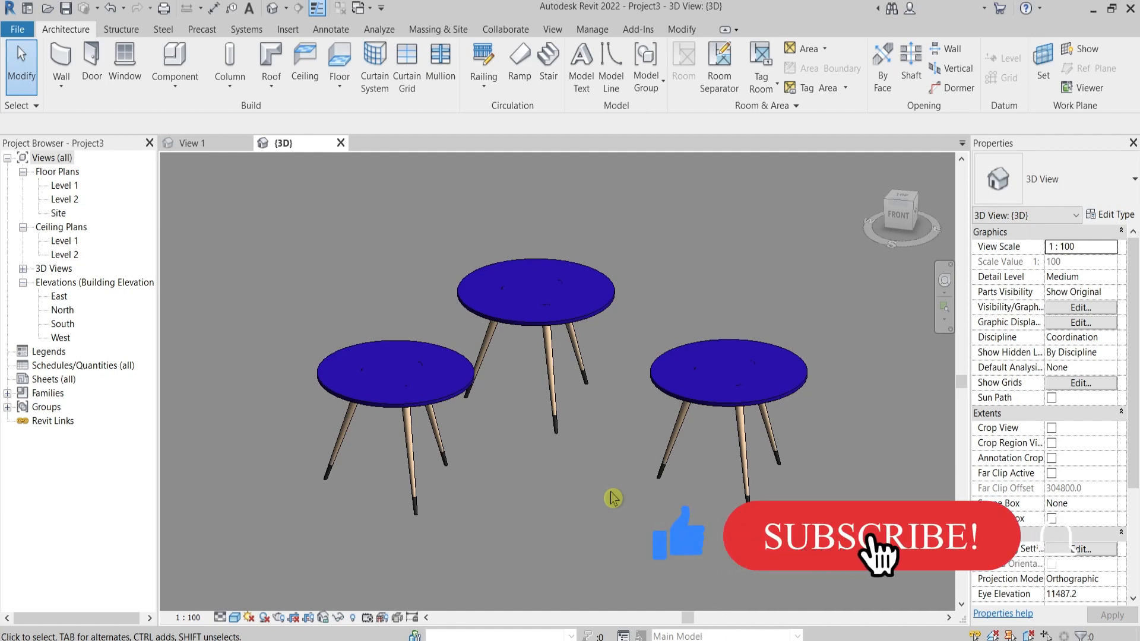
pyautogui.click(877, 535)
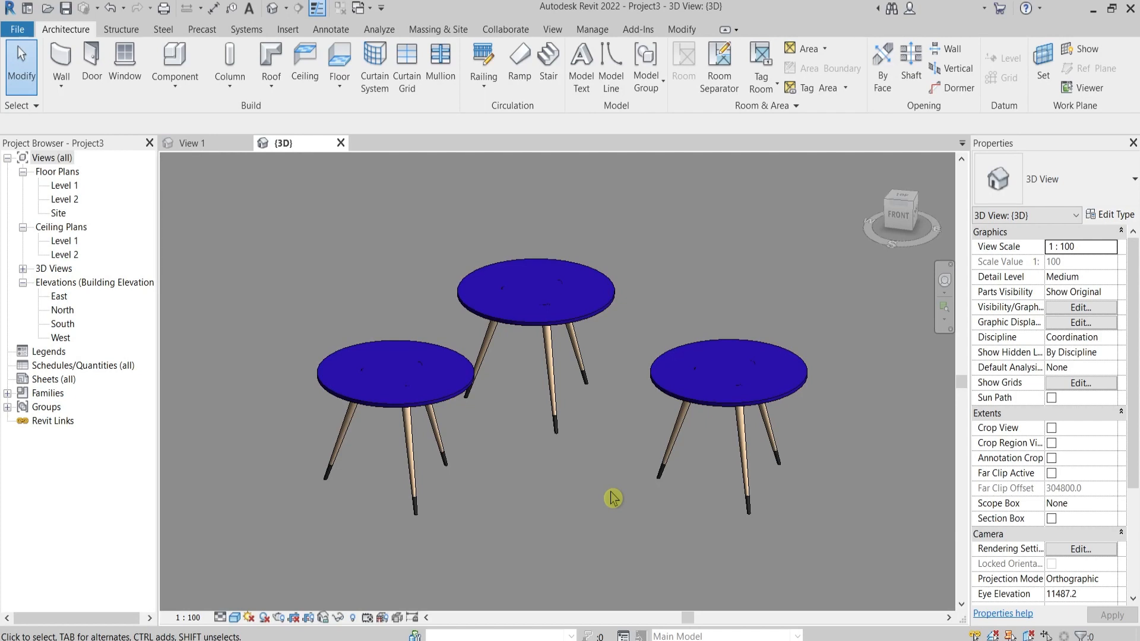
pyautogui.moveTo(263, 206)
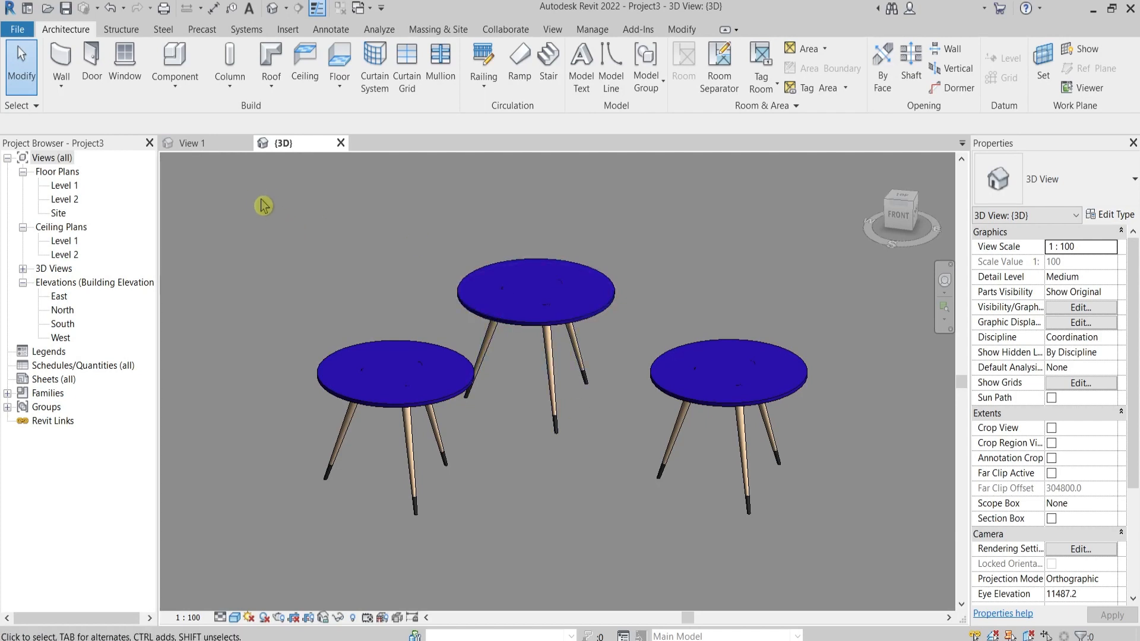
pyautogui.moveTo(202, 147)
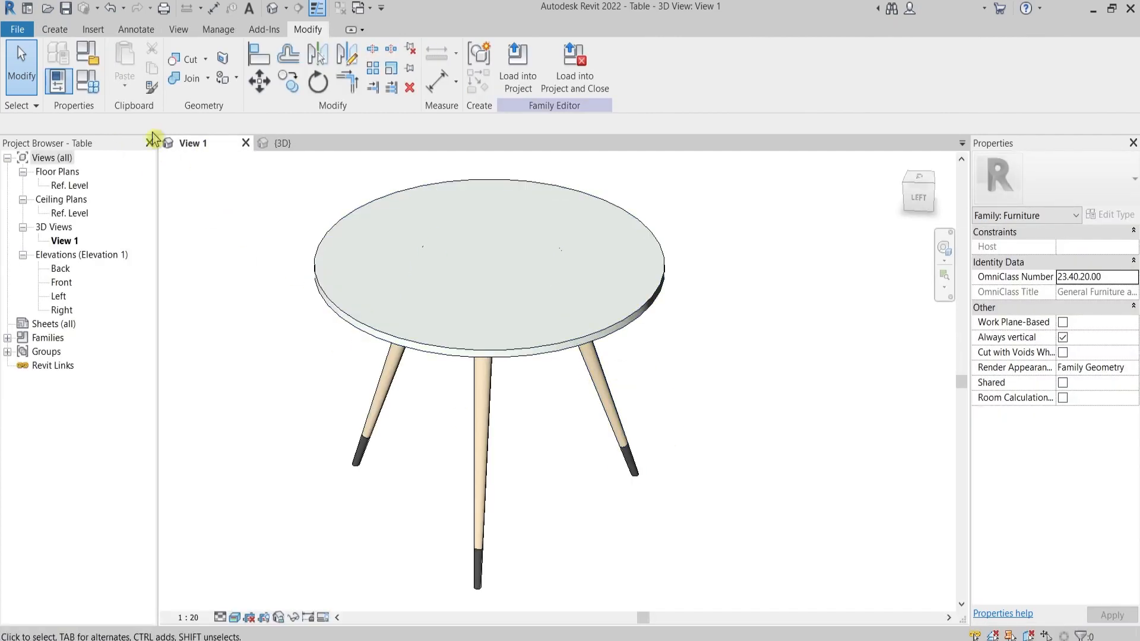
pyautogui.moveTo(356, 343)
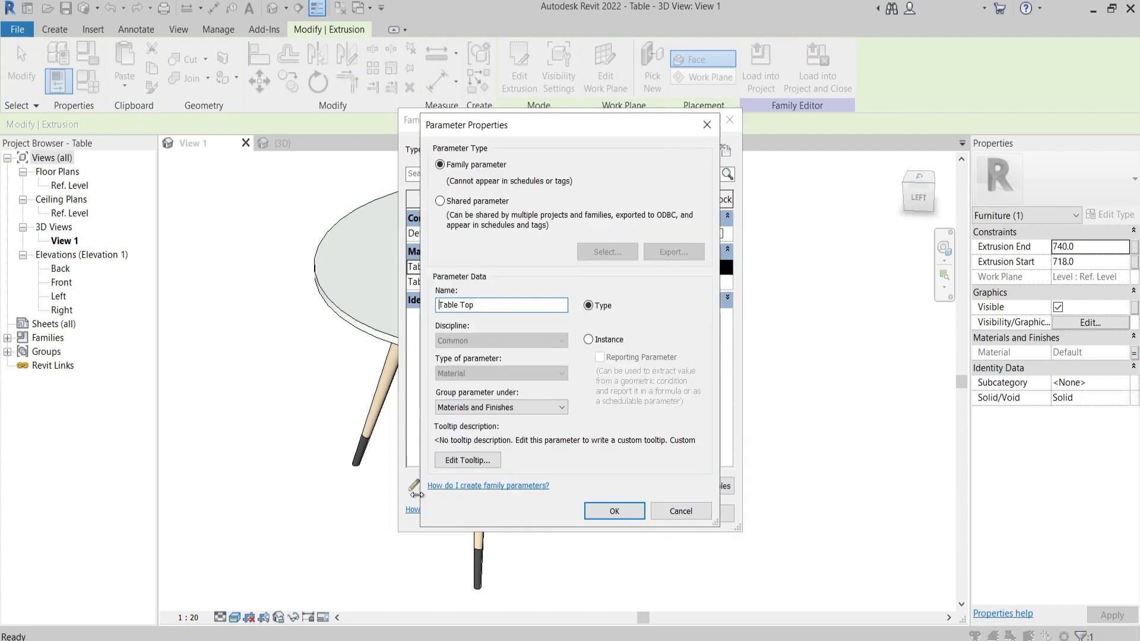
# Make Table Top an instance parameter and reload the Table family into the project
pyautogui.click(589, 340)
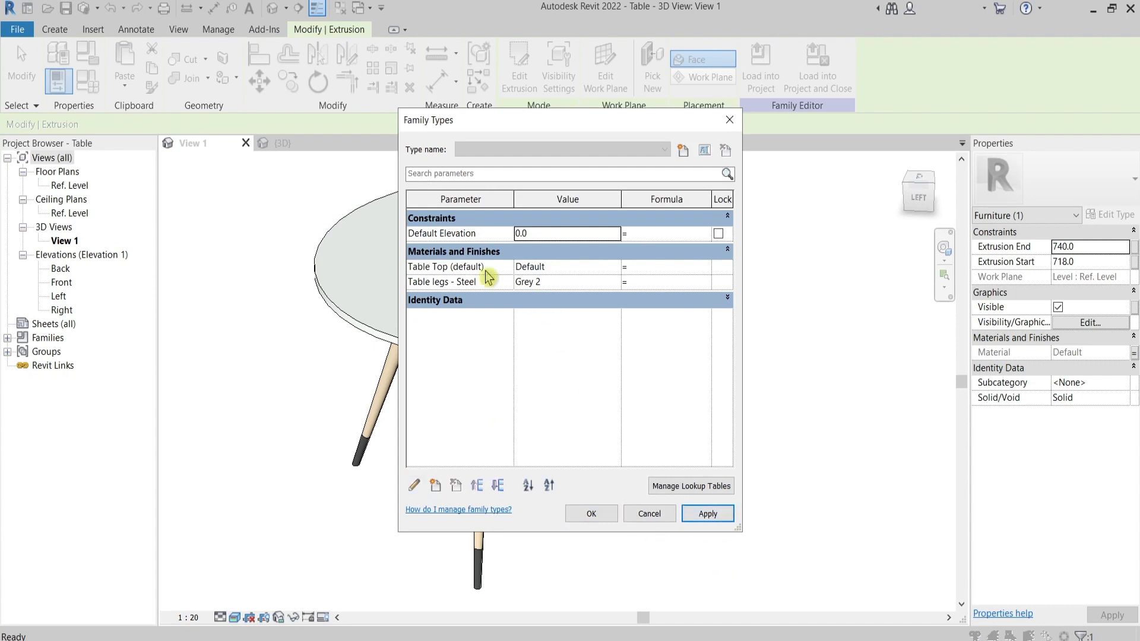
pyautogui.moveTo(454, 271)
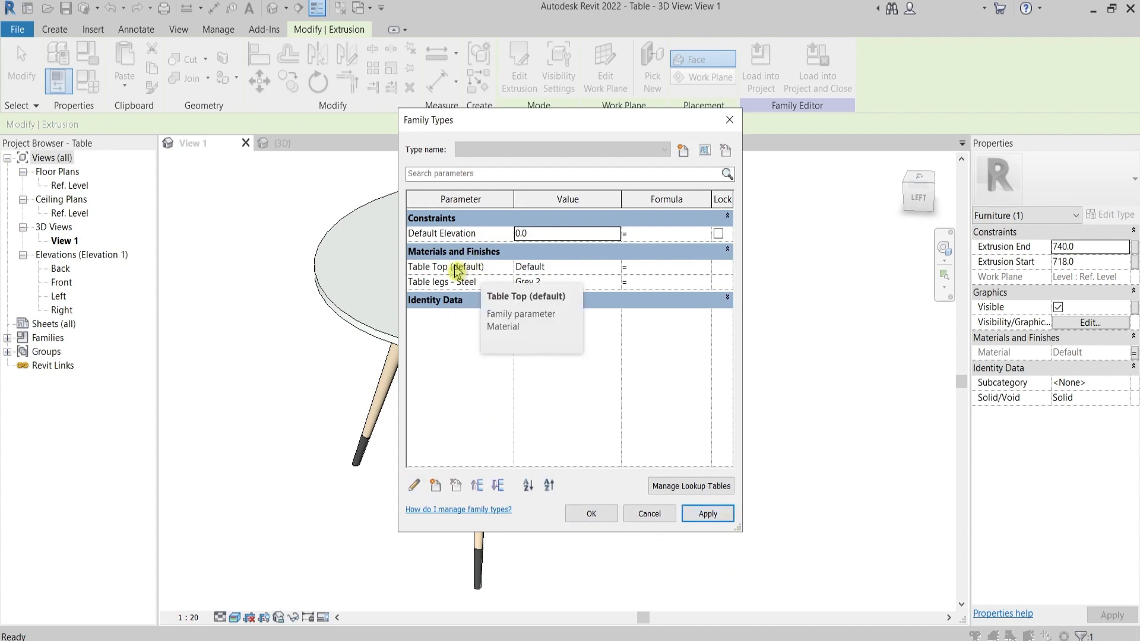
pyautogui.click(591, 513)
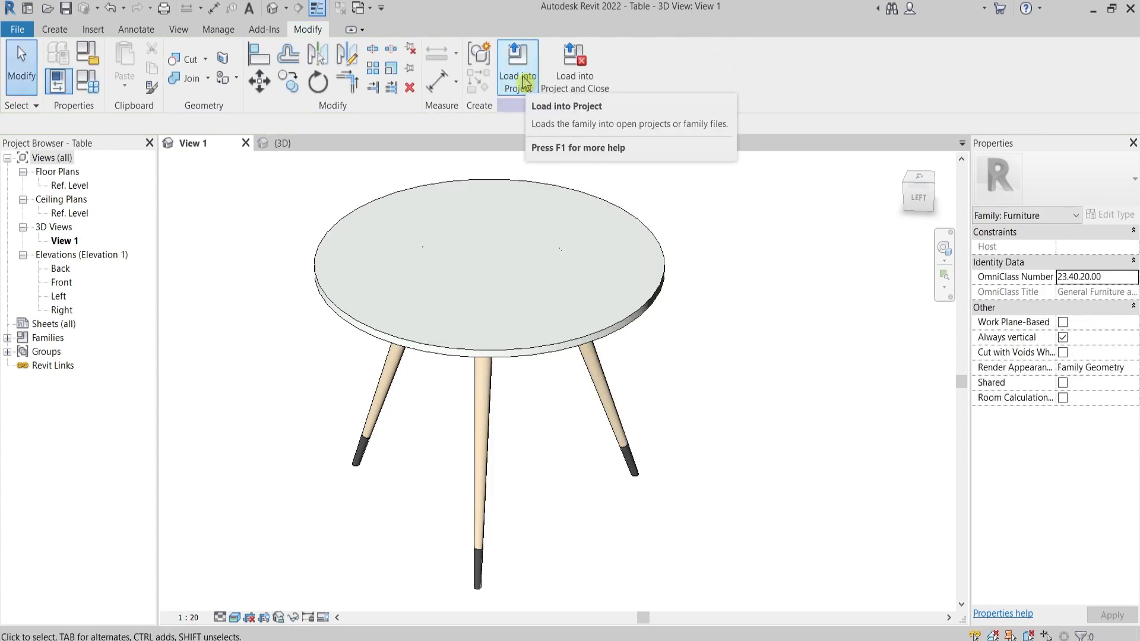
pyautogui.click(515, 56)
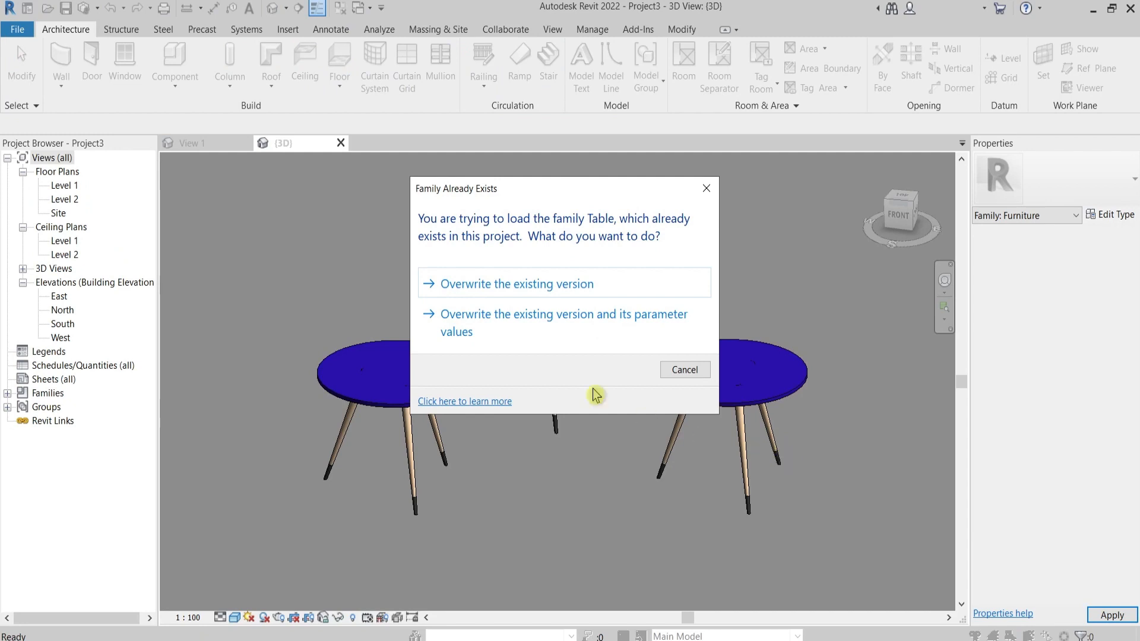
pyautogui.moveTo(500, 290)
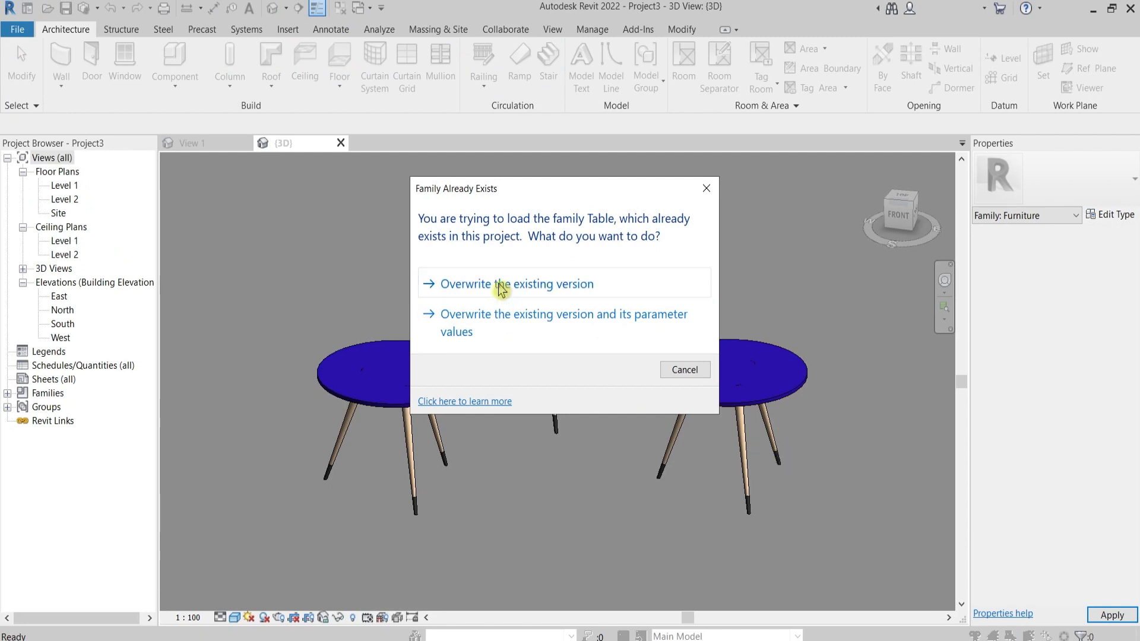
# Overwrite the existing Table family and select the left table, now listing Table Top as an instance property
pyautogui.click(501, 284)
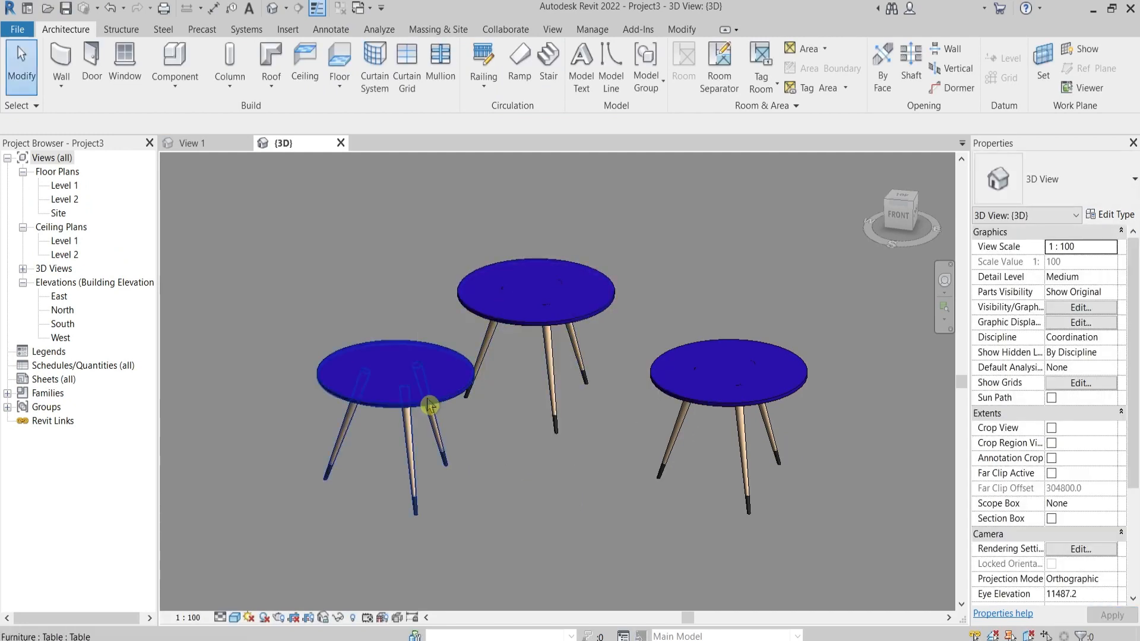
pyautogui.click(430, 406)
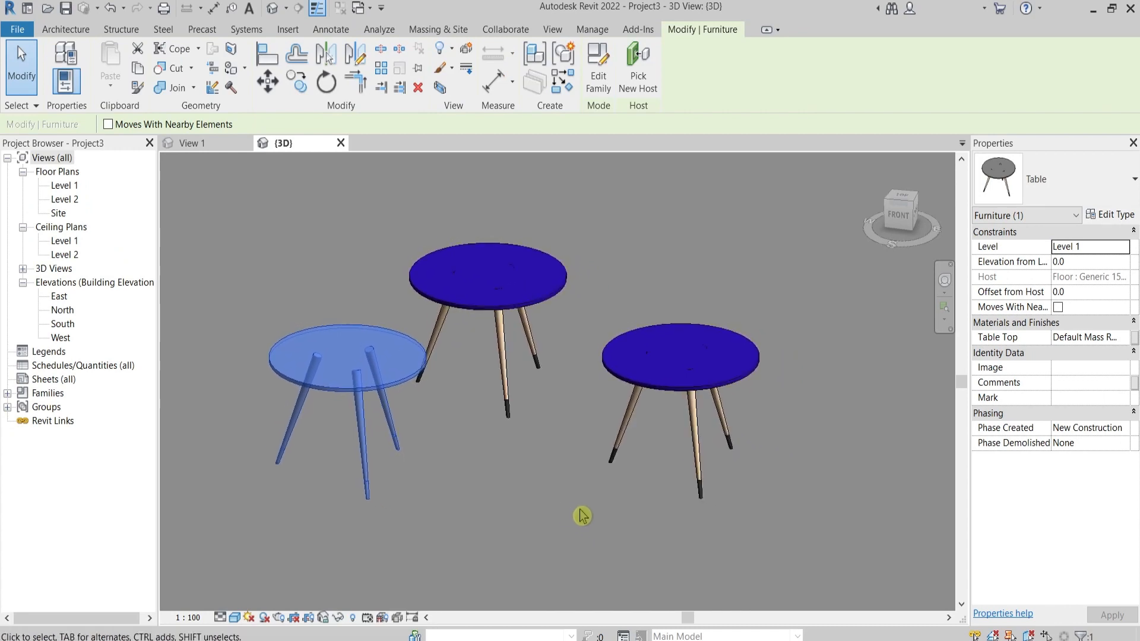
pyautogui.moveTo(1004, 330)
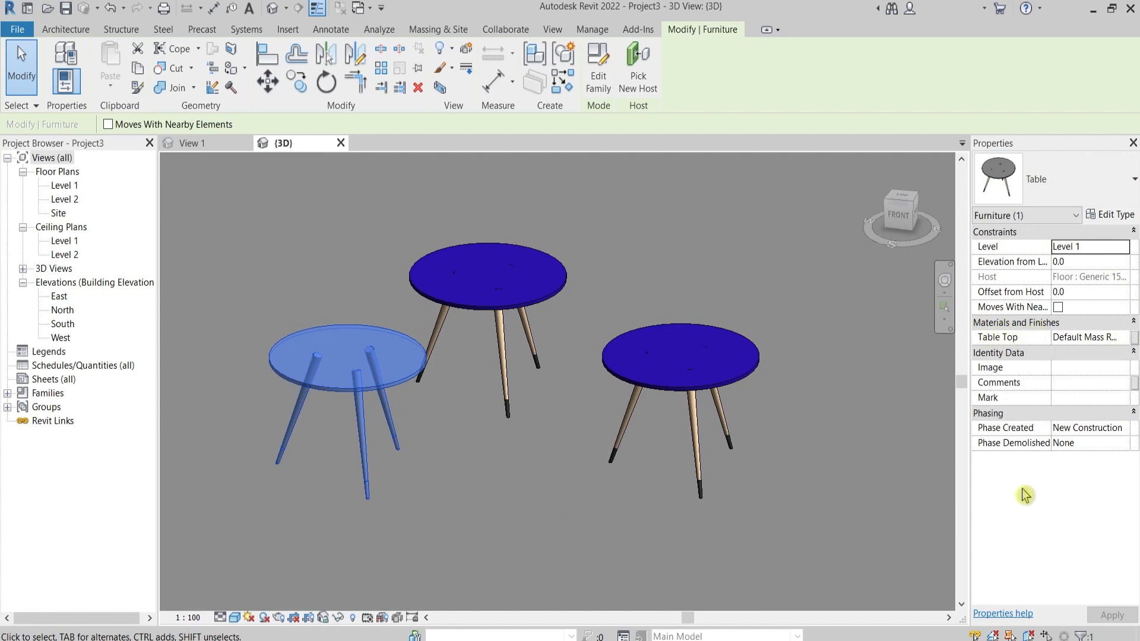
pyautogui.moveTo(1095, 399)
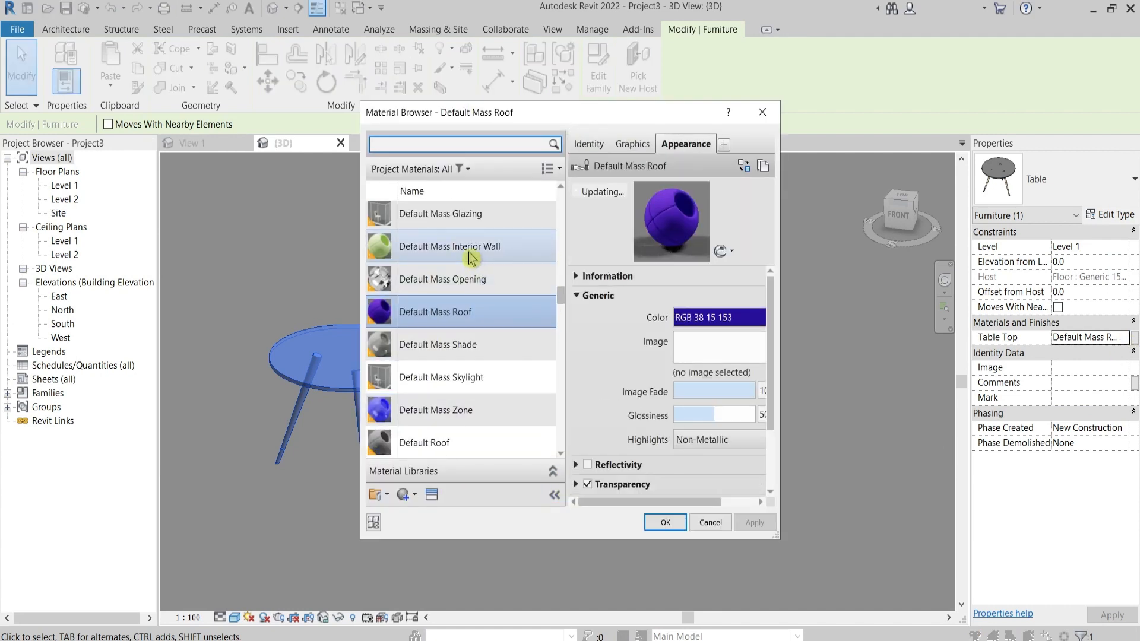
# Give the left tabletop Default Mass Interior Wall and the middle one Grey 2, leaving the right blue
pyautogui.click(665, 522)
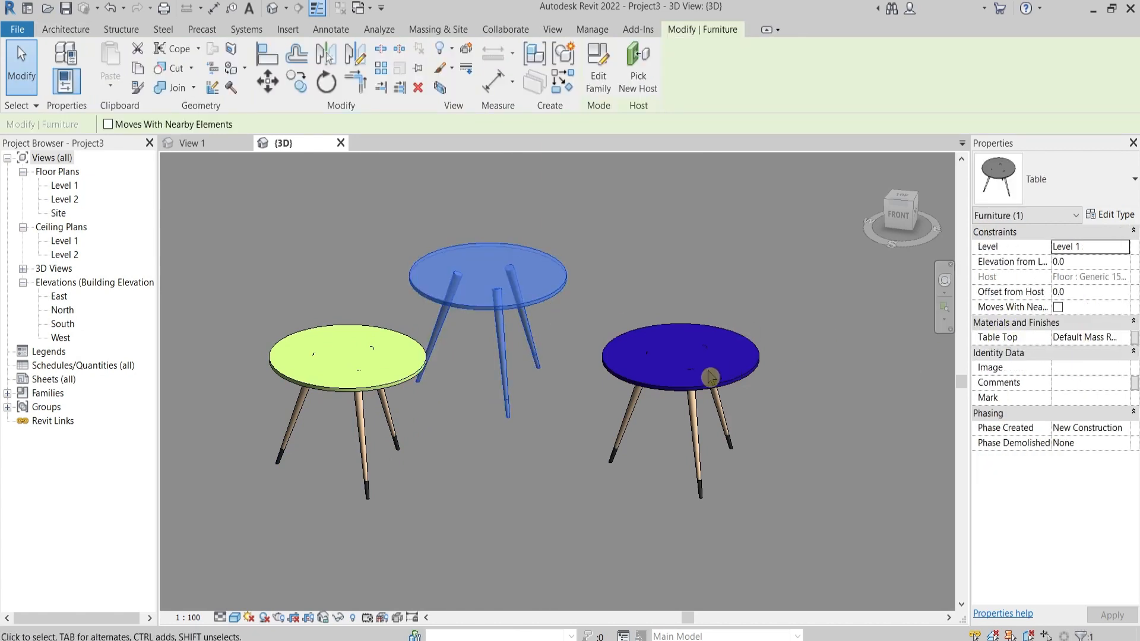
pyautogui.moveTo(790, 326)
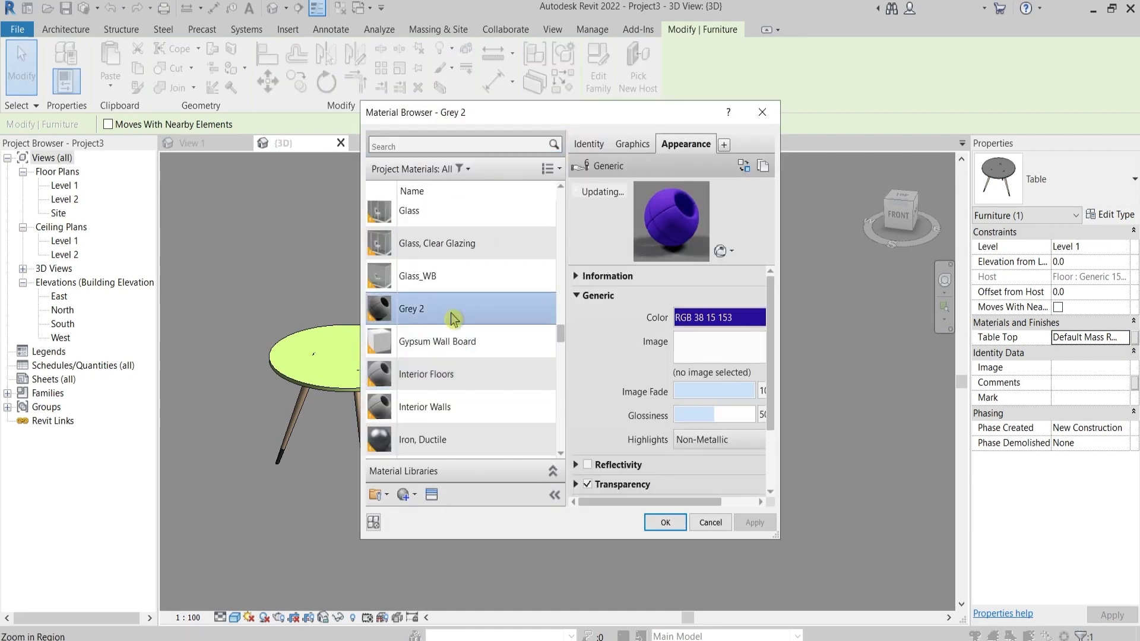
pyautogui.click(665, 522)
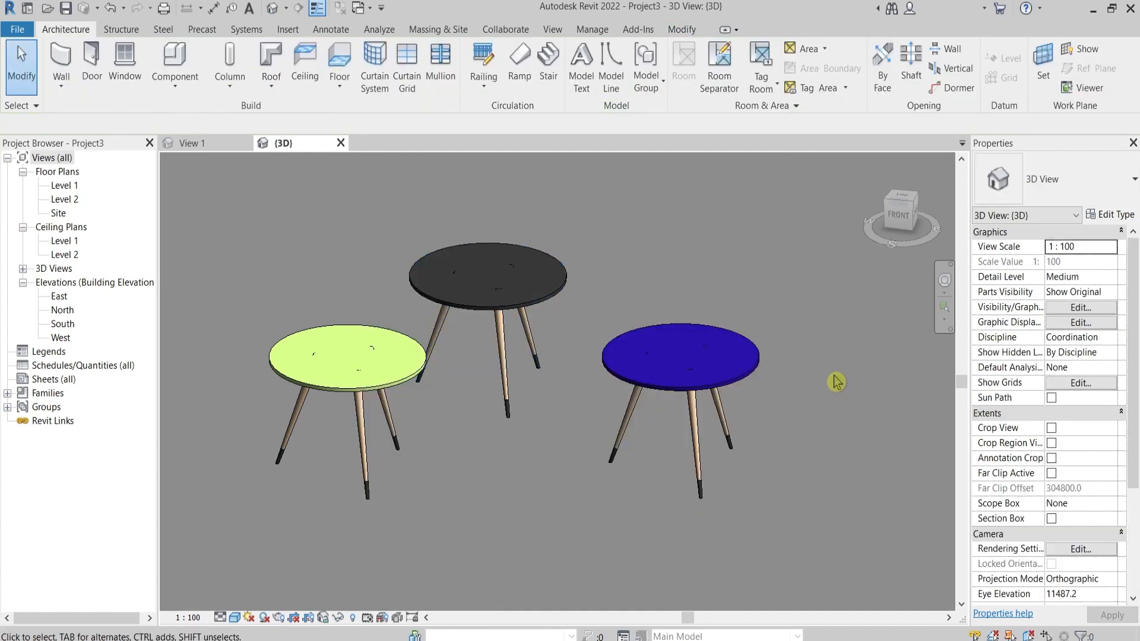
pyautogui.moveTo(820, 462)
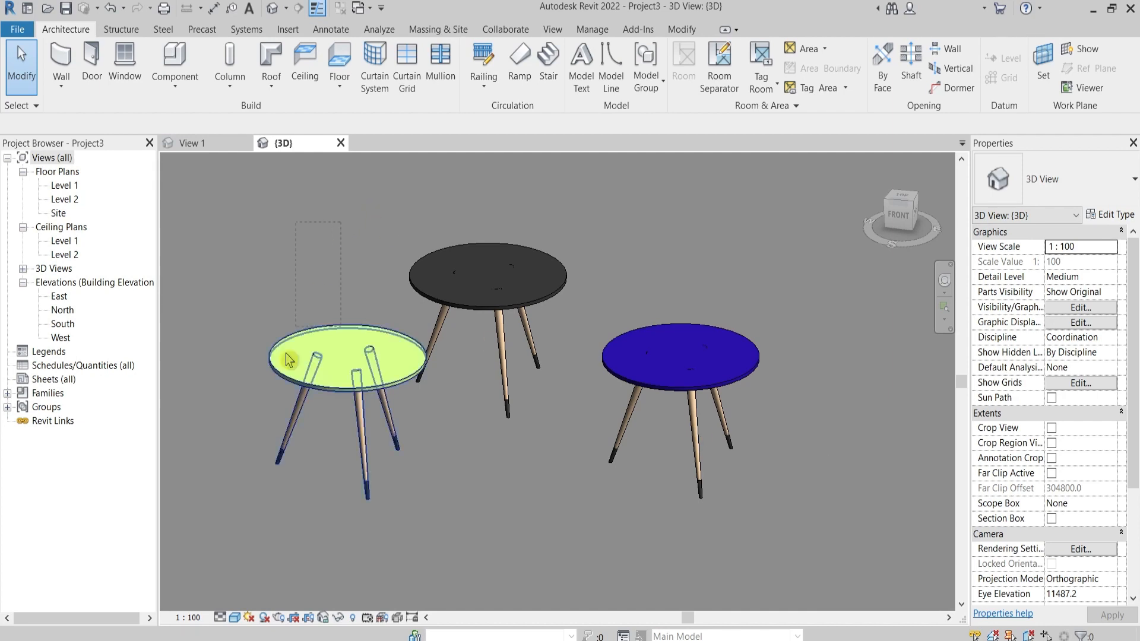
pyautogui.click(293, 361)
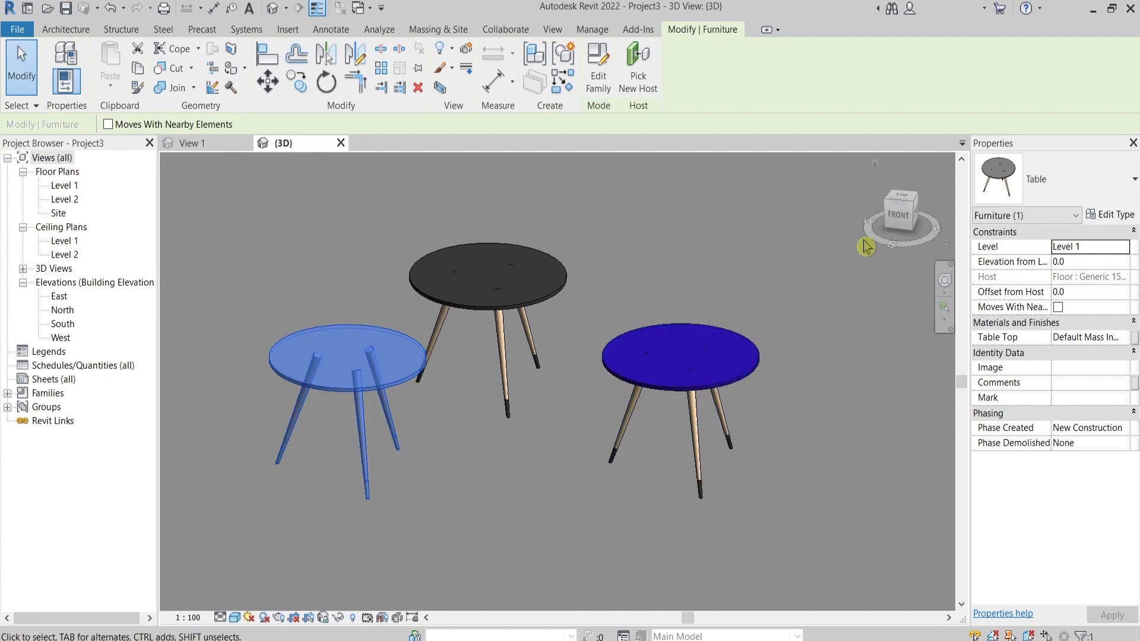
pyautogui.click(1114, 213)
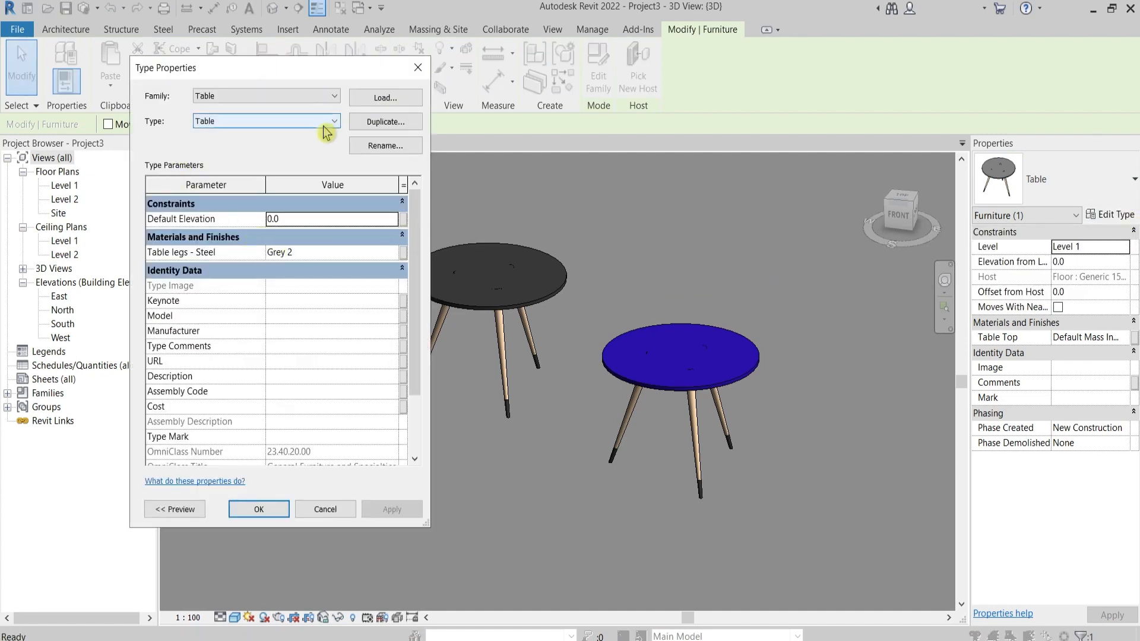
pyautogui.click(258, 509)
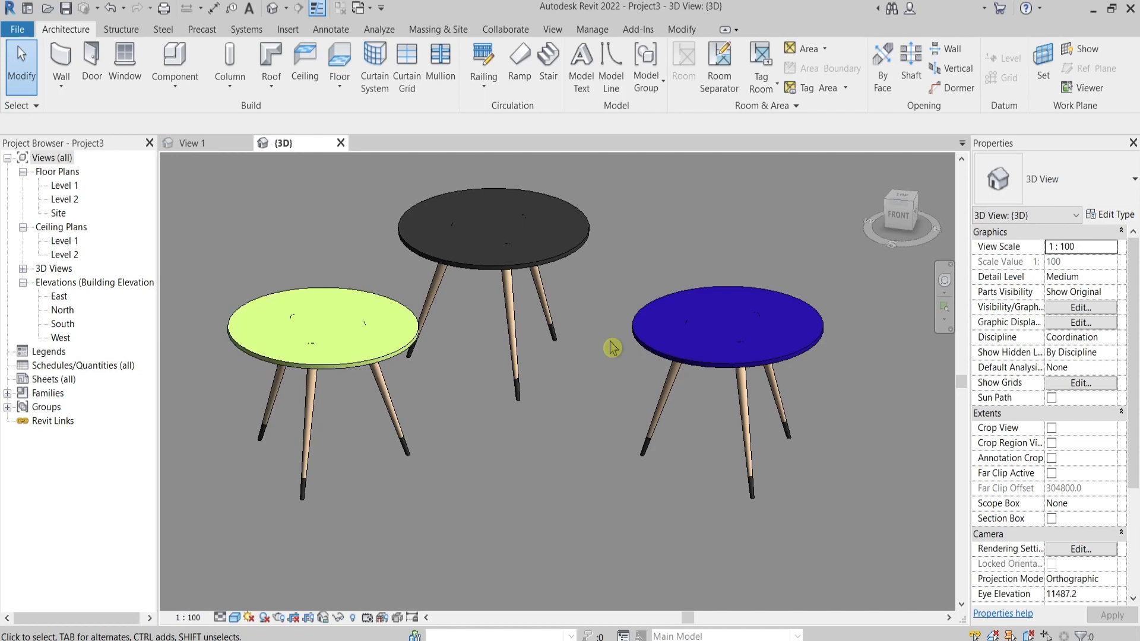
pyautogui.moveTo(266, 268)
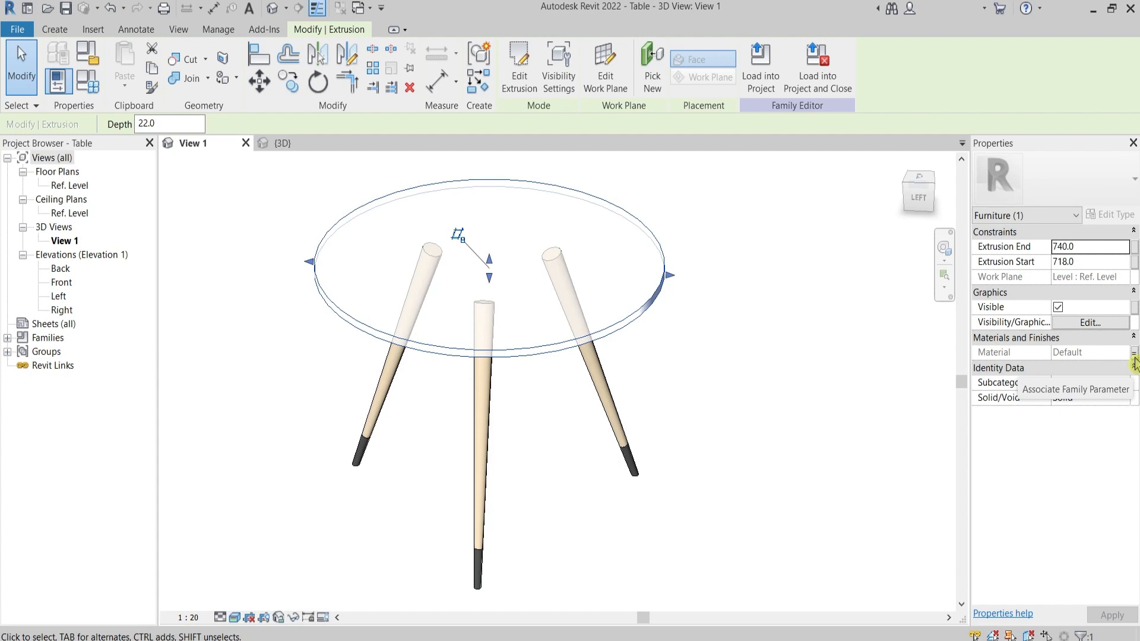
pyautogui.click(1133, 351)
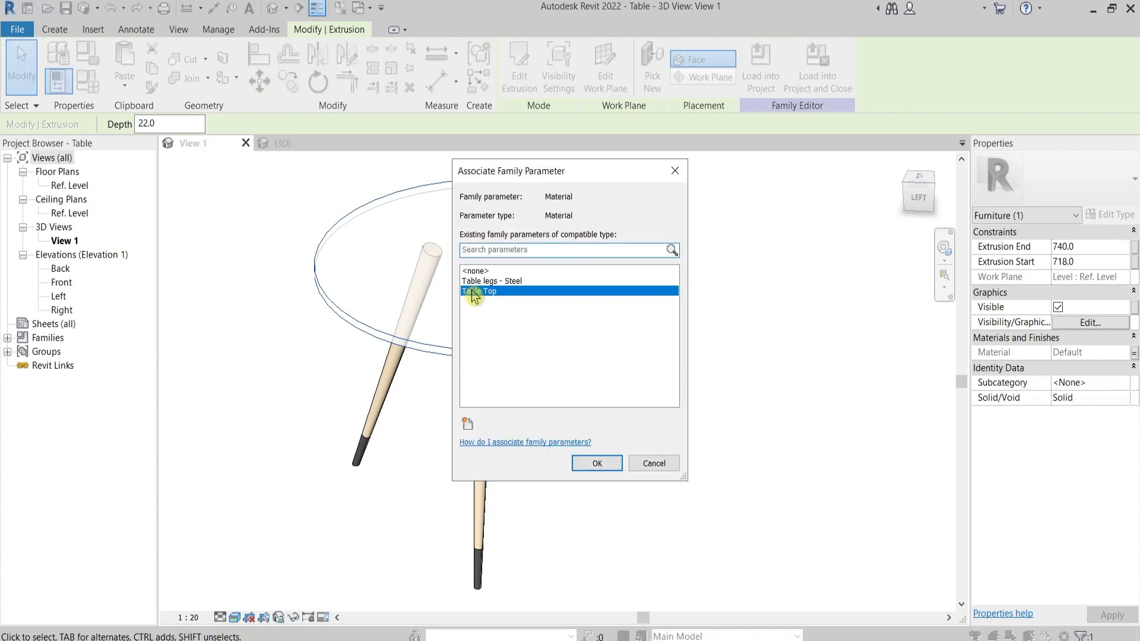
pyautogui.moveTo(681, 183)
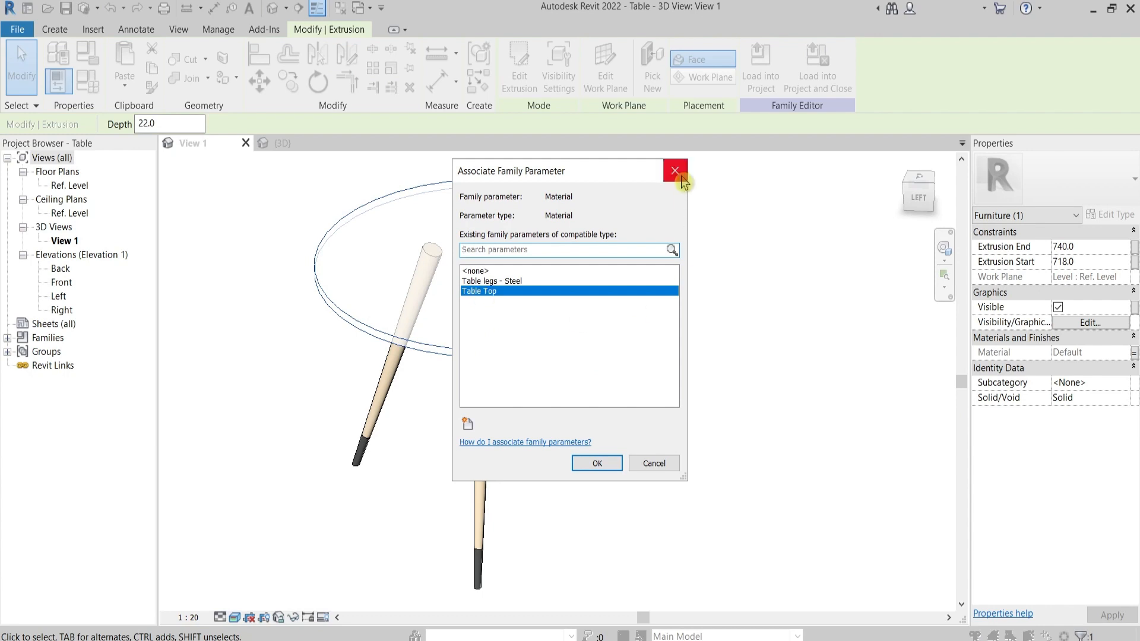
pyautogui.click(672, 171)
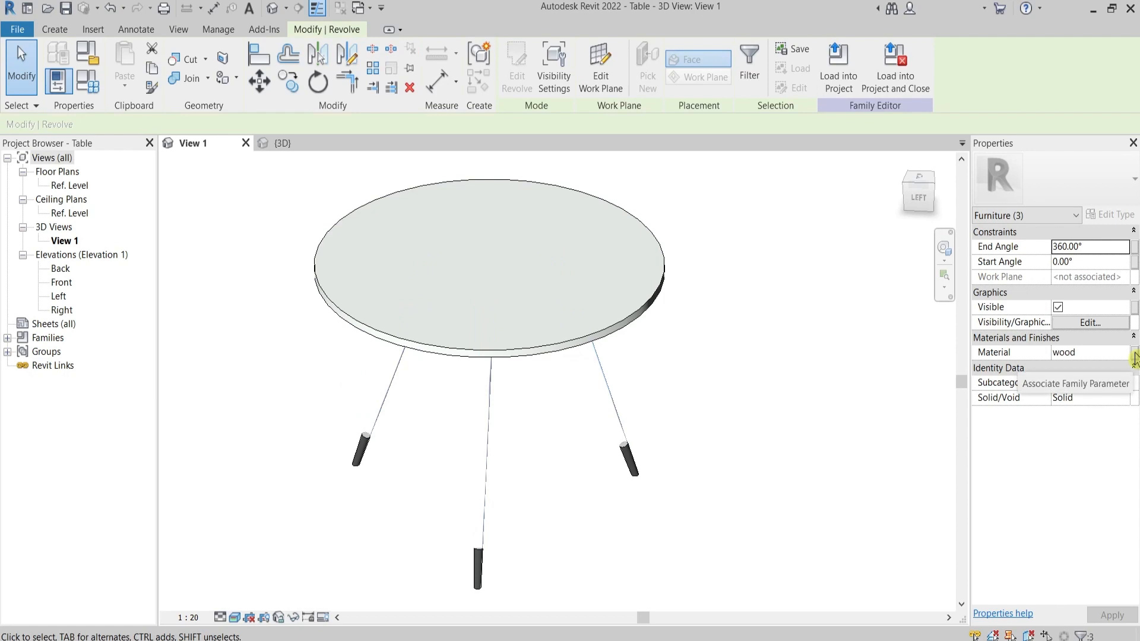
# Drive the table legs' material with a new type parameter named 'leg wood'
pyautogui.click(1123, 351)
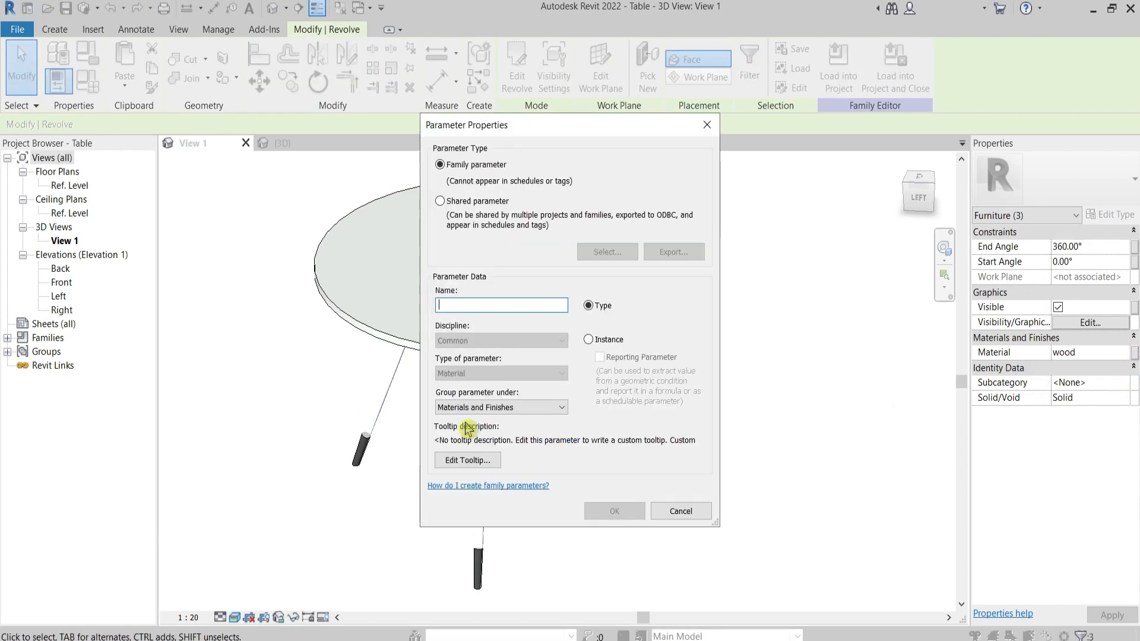
pyautogui.write('leg')
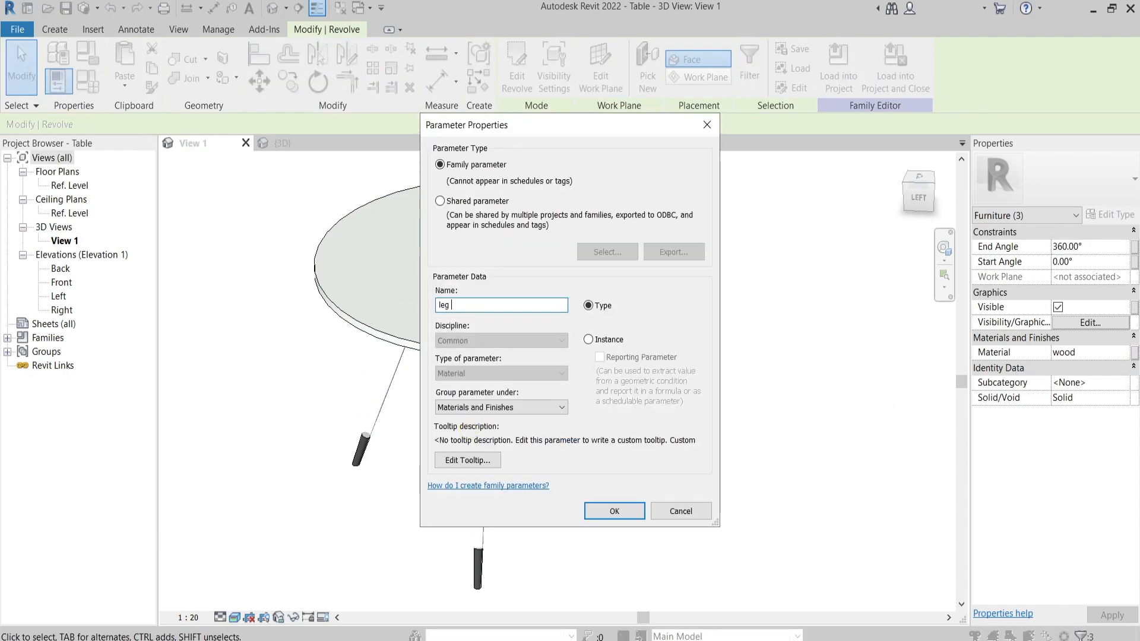
pyautogui.write('wood')
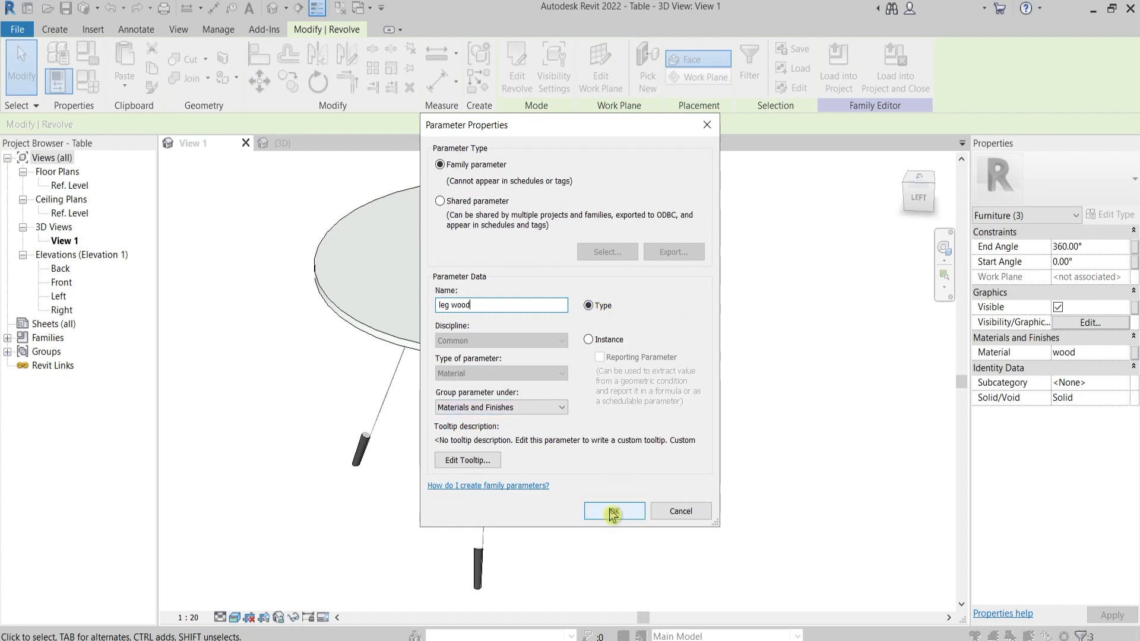
pyautogui.click(614, 511)
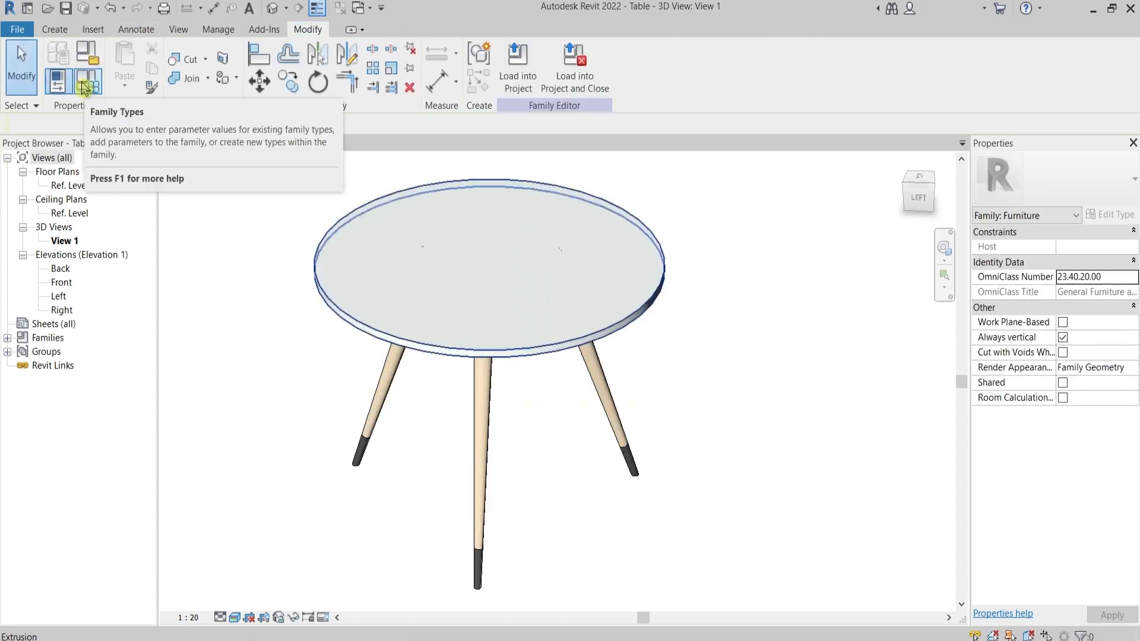
# Verify leg wood in Family Types and load the updated Table into the project
pyautogui.click(87, 85)
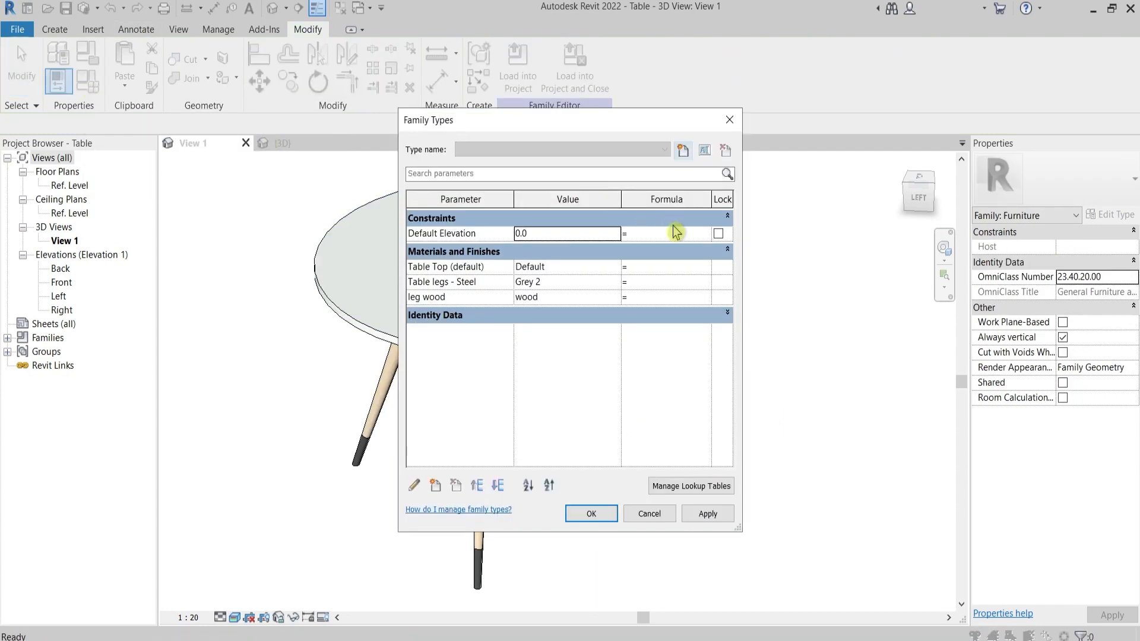
pyautogui.moveTo(512, 306)
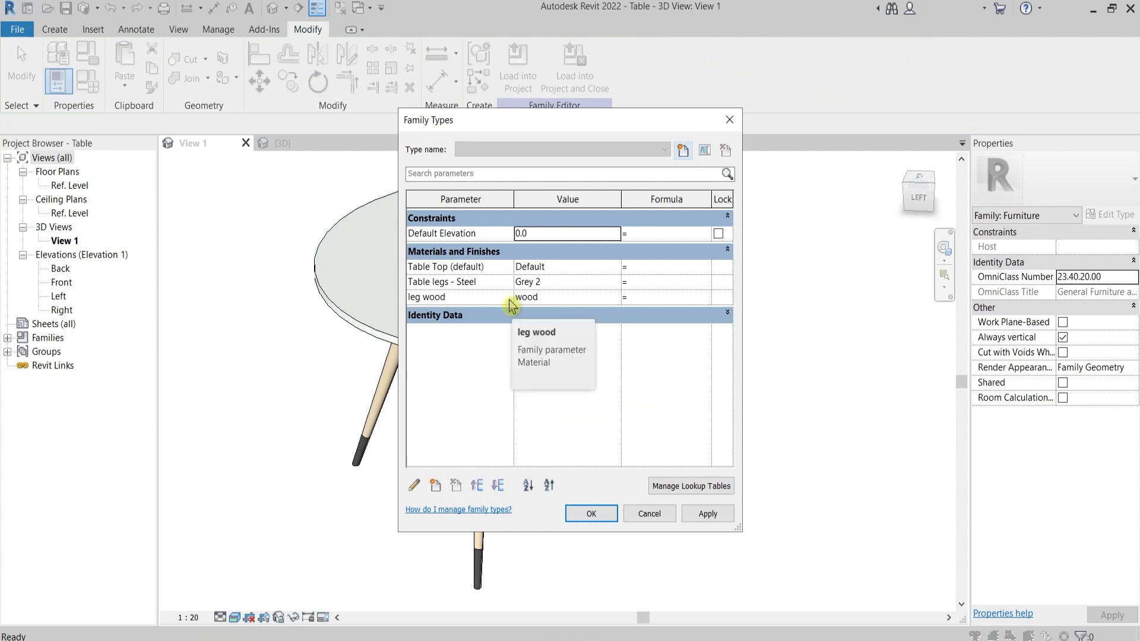
pyautogui.click(537, 297)
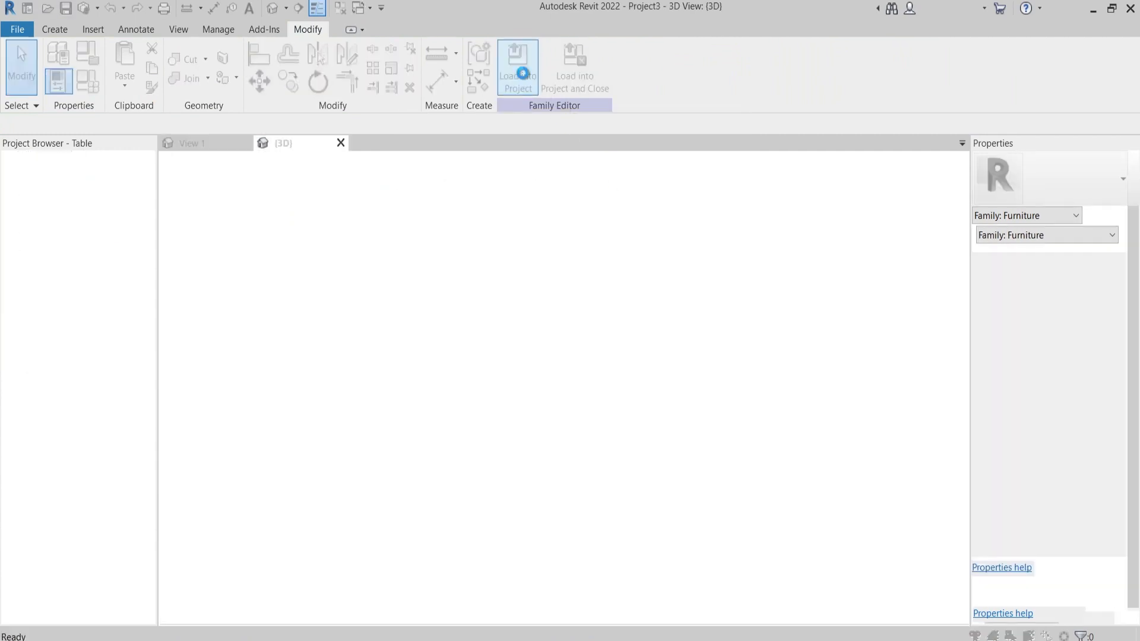
pyautogui.click(517, 62)
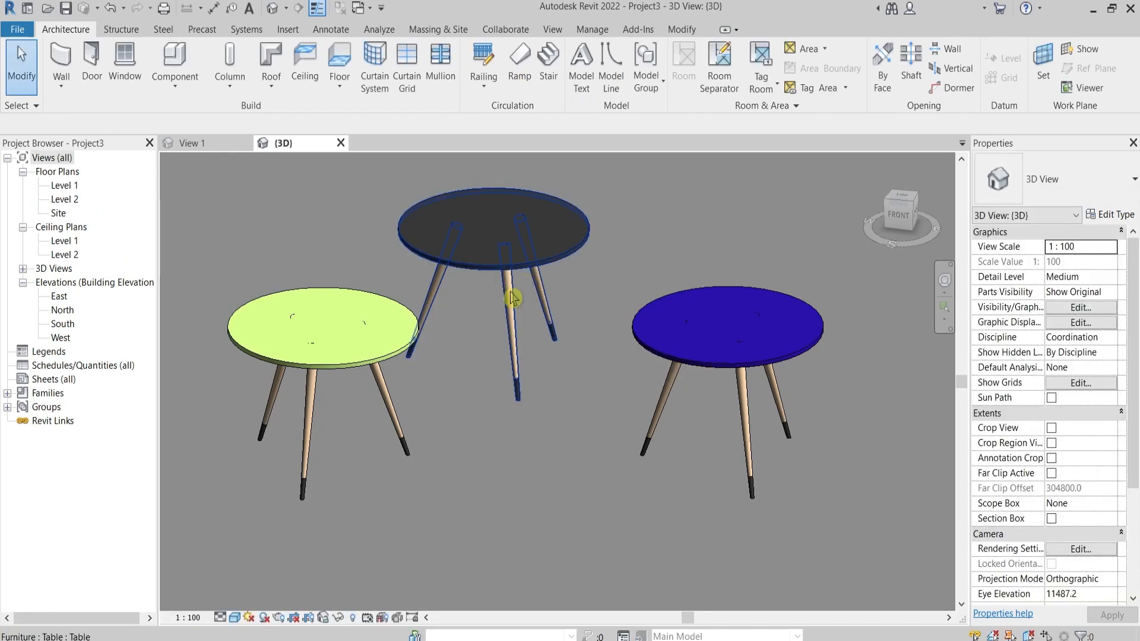
# Set the Table type's leg wood to the yellow Parking Stripe material so all three tables get yellow legs
pyautogui.click(319, 328)
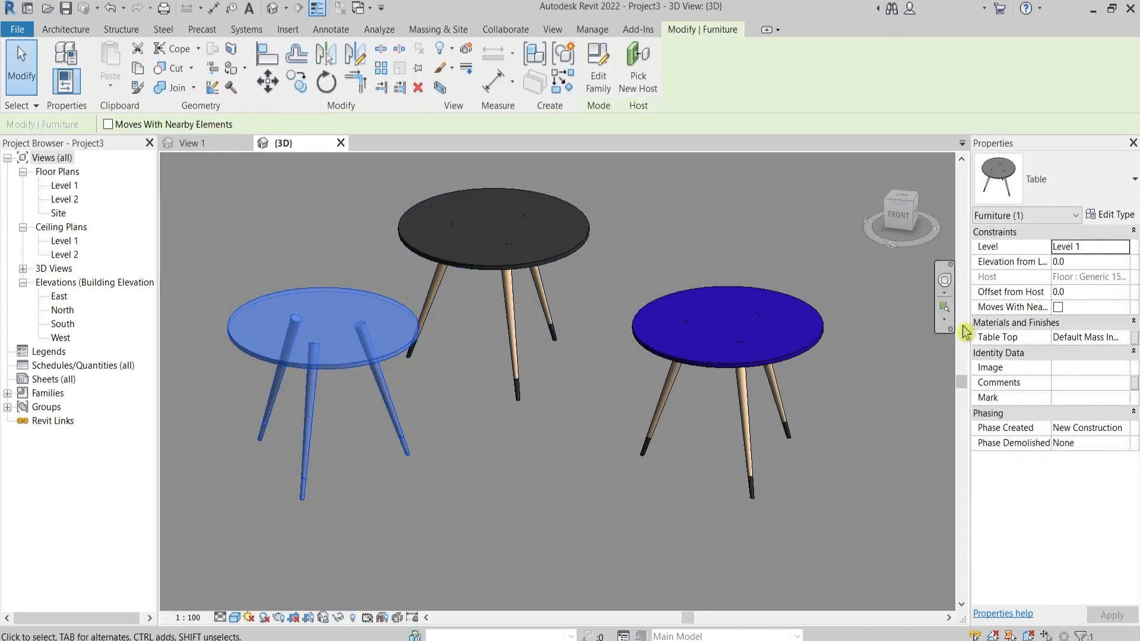
pyautogui.click(1116, 213)
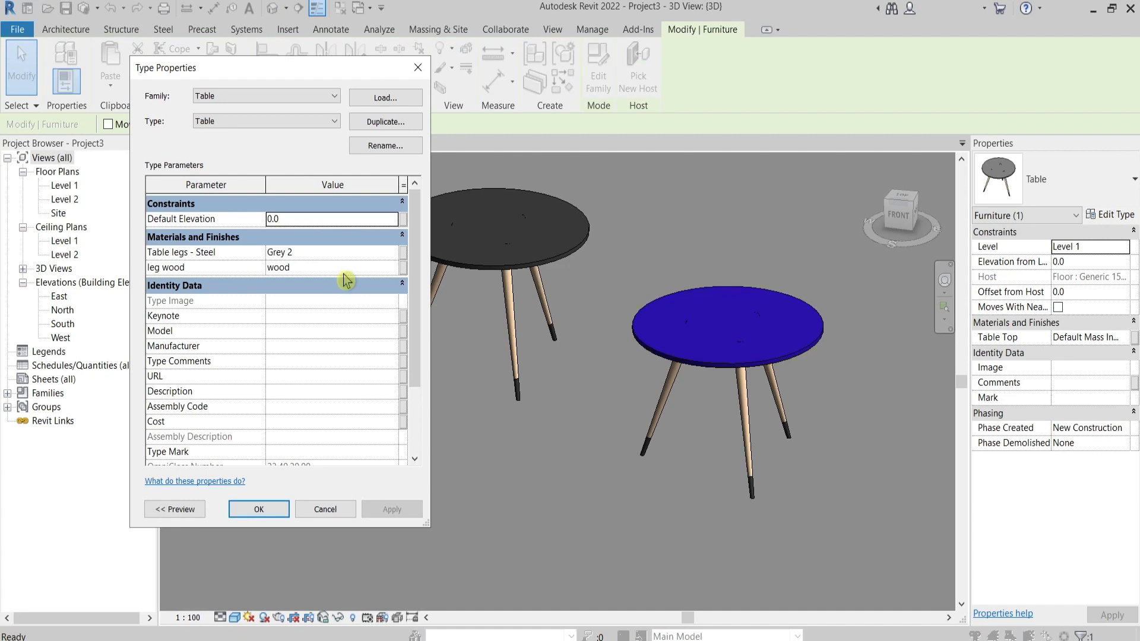
pyautogui.moveTo(263, 276)
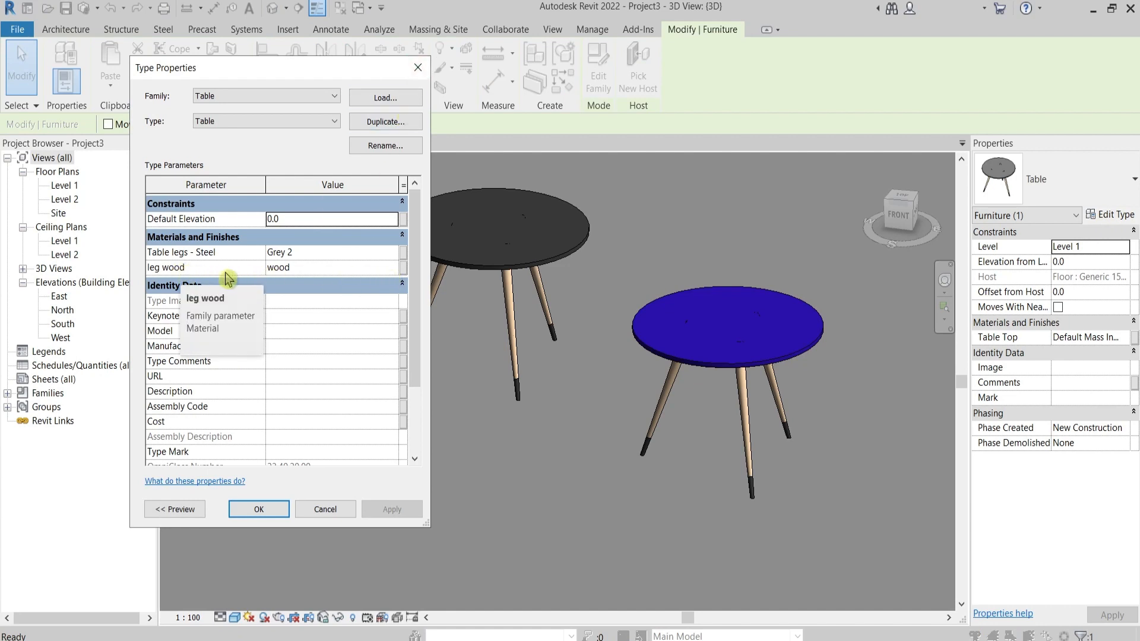
pyautogui.moveTo(393, 276)
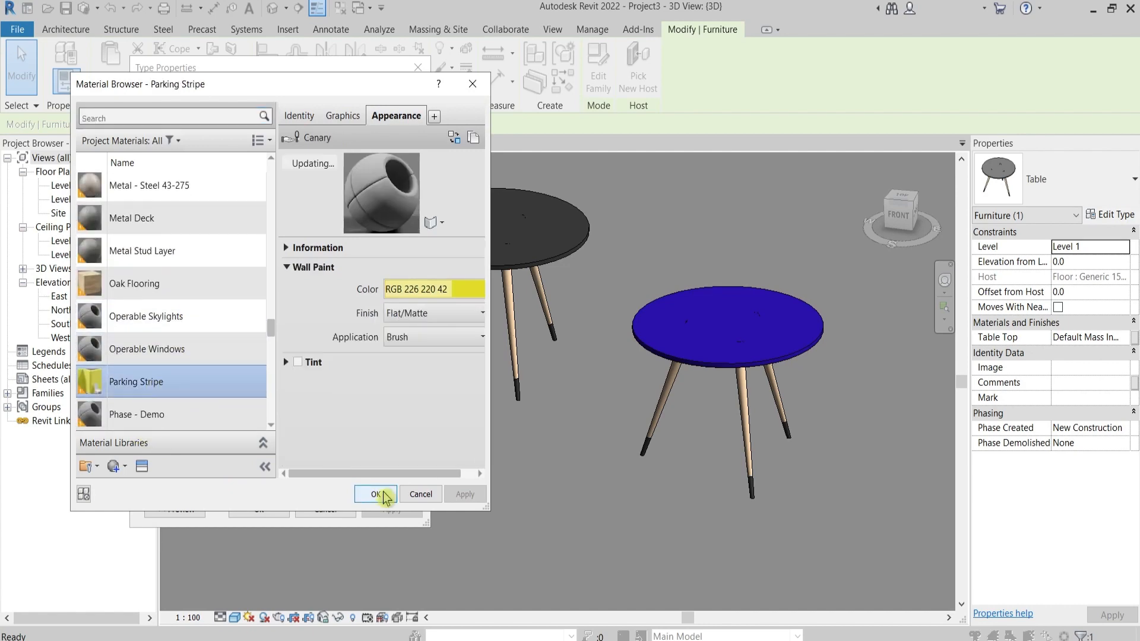
pyautogui.click(375, 494)
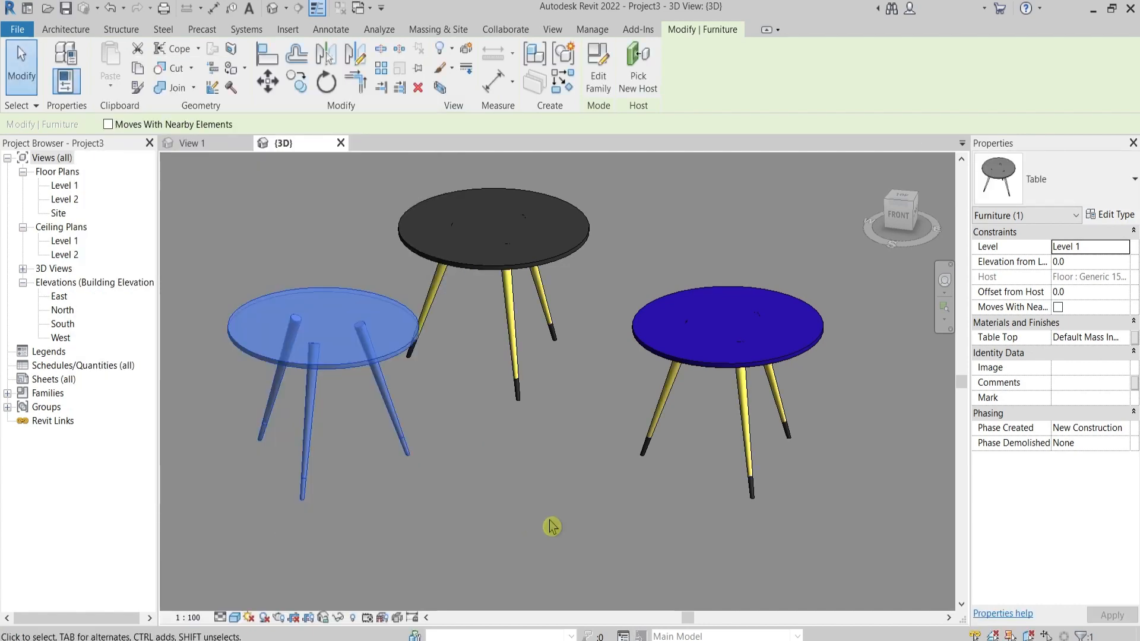
pyautogui.click(552, 524)
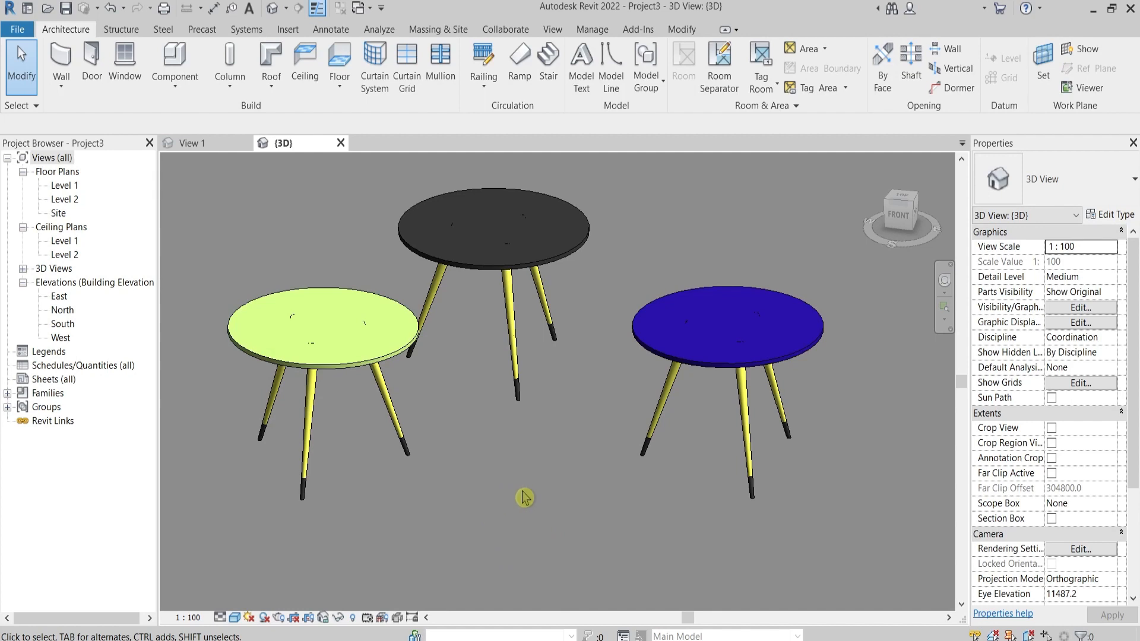
pyautogui.moveTo(192, 175)
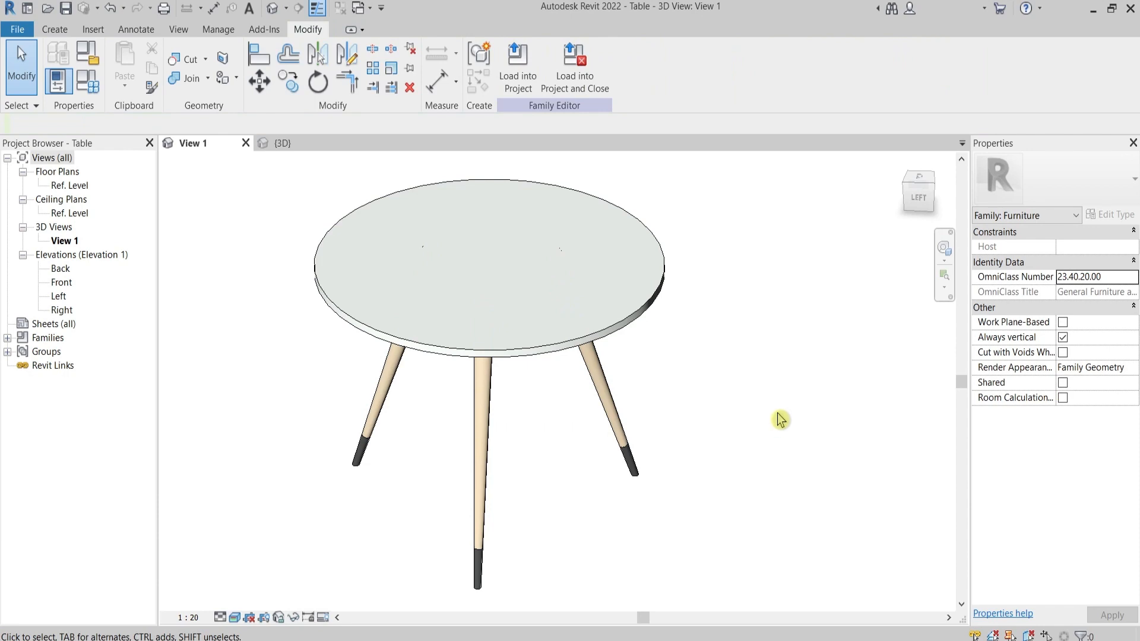
pyautogui.moveTo(300, 173)
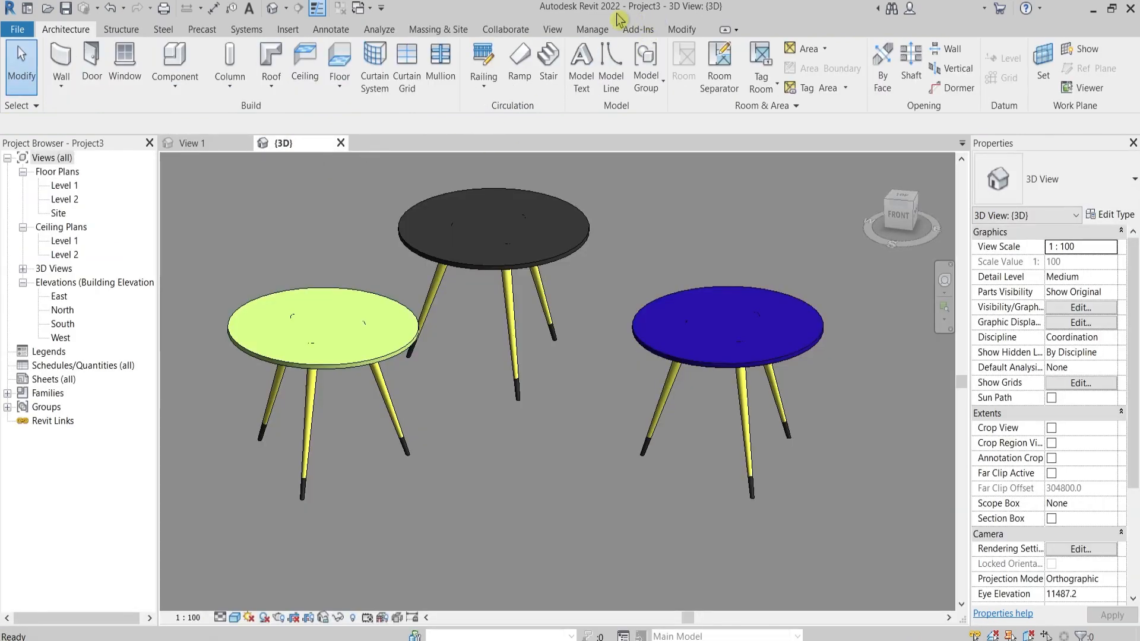
pyautogui.moveTo(696, 204)
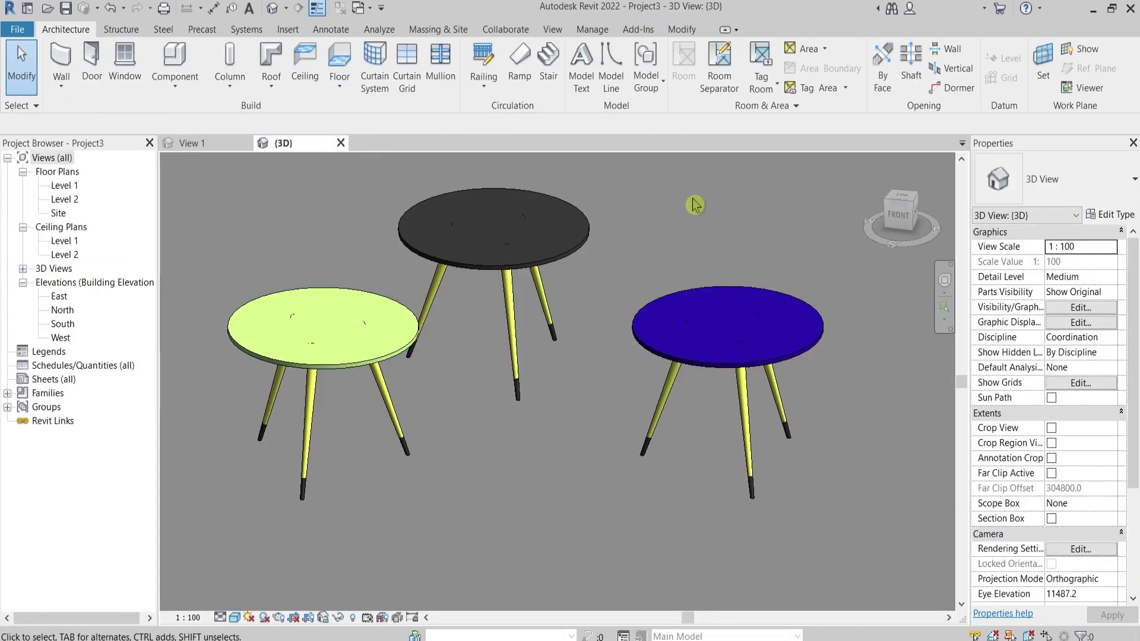
pyautogui.moveTo(395, 425)
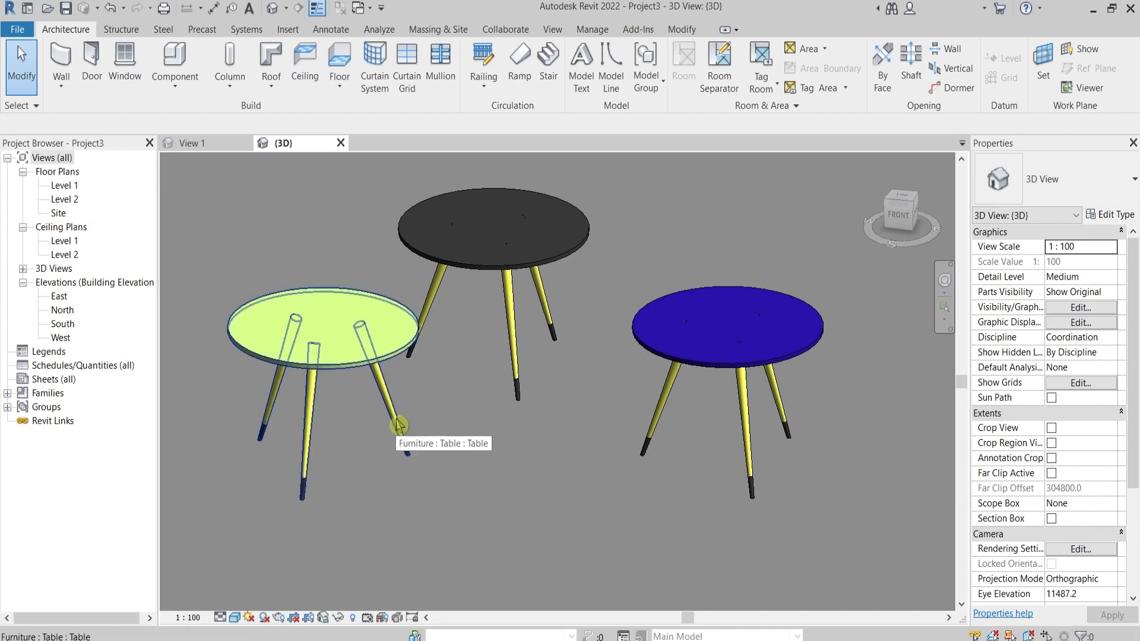